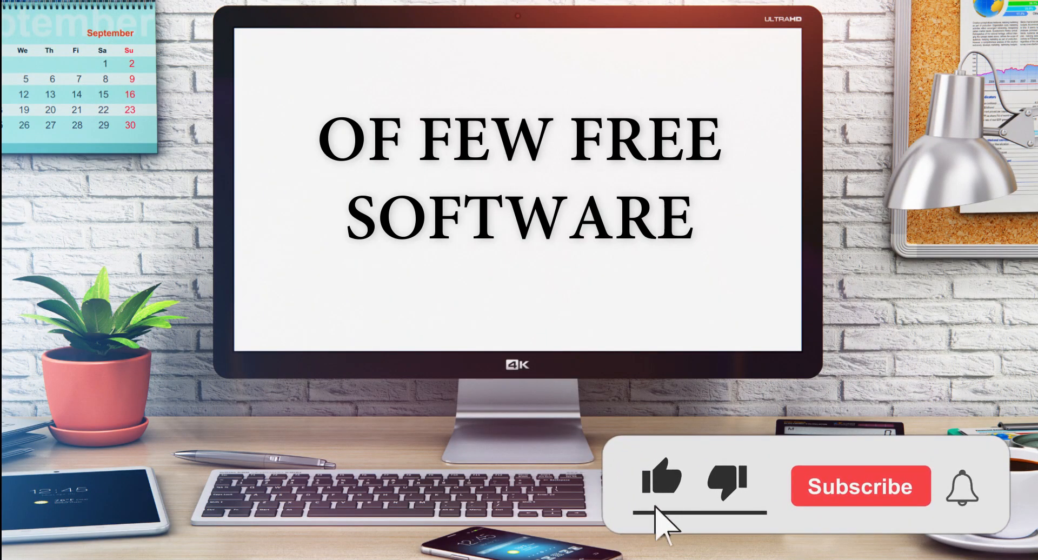
Scroll through the GSplit home page's features and free-download sections, then head to DOWNLOAD.
click(860, 486)
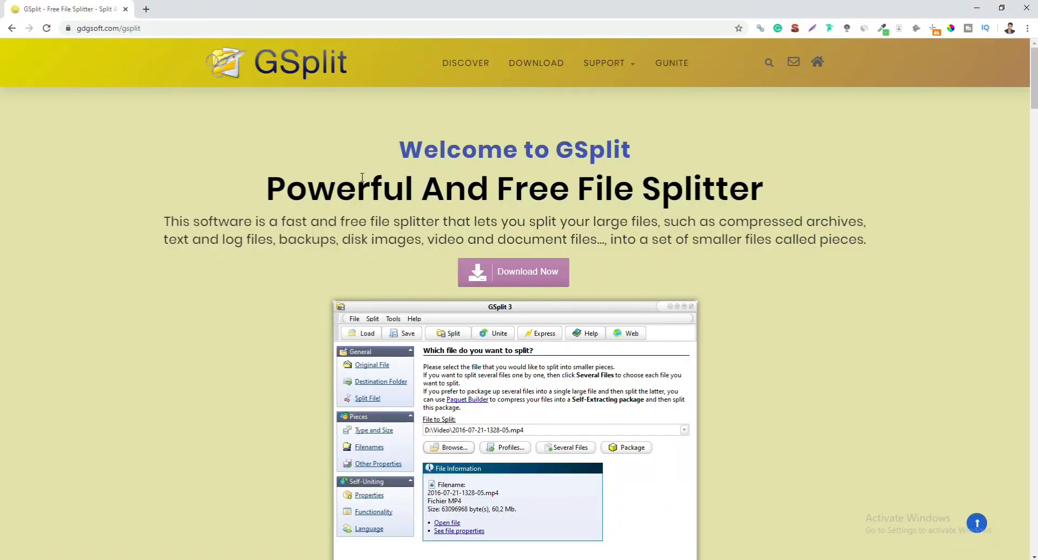
scroll(down, 3)
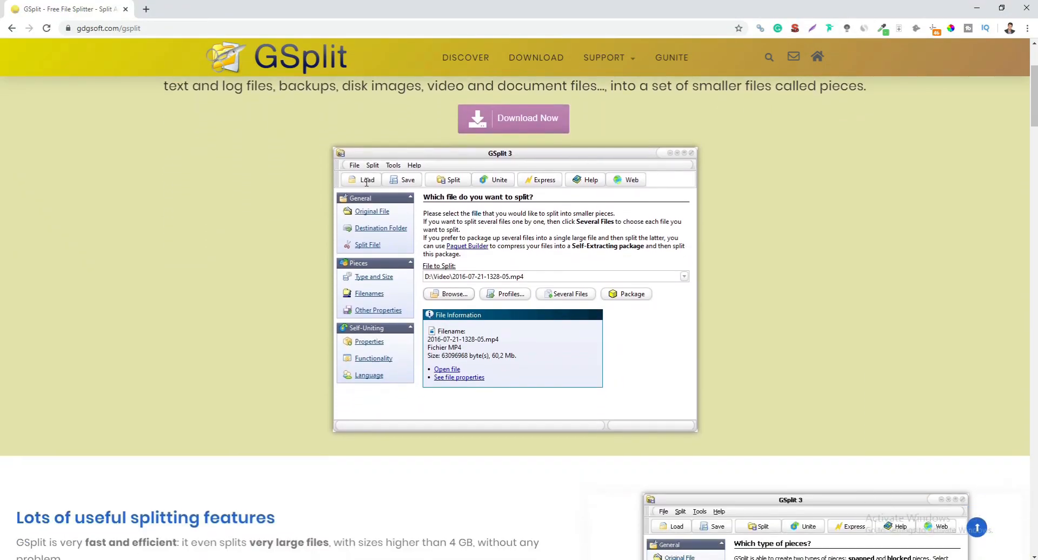
scroll(down, 3)
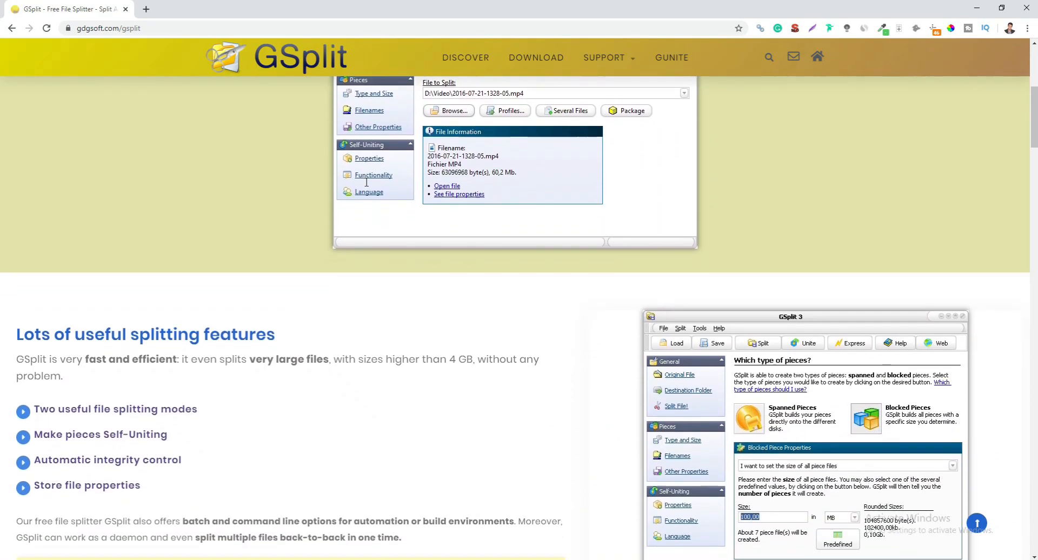
scroll(down, 3)
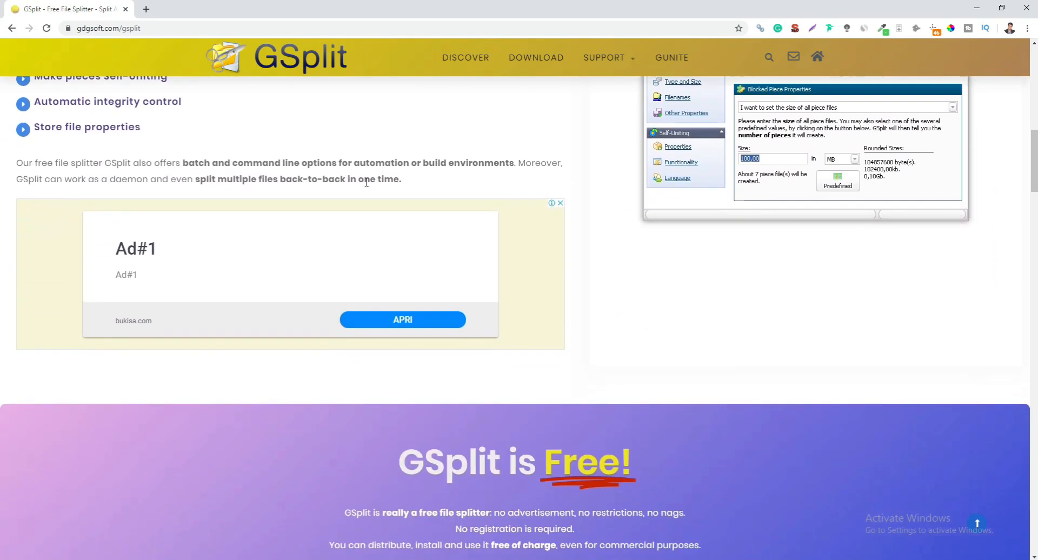
scroll(down, 3)
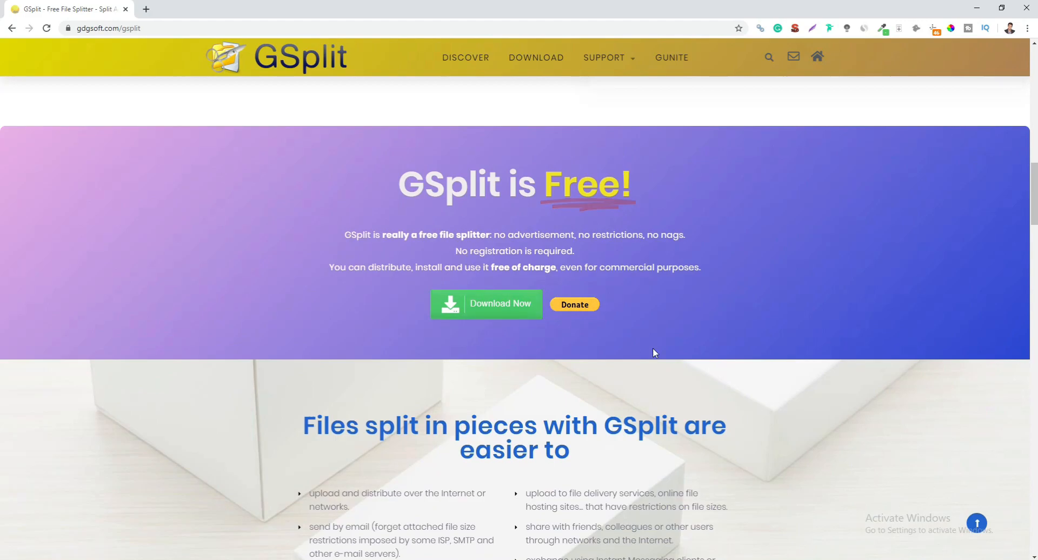
scroll(down, 3)
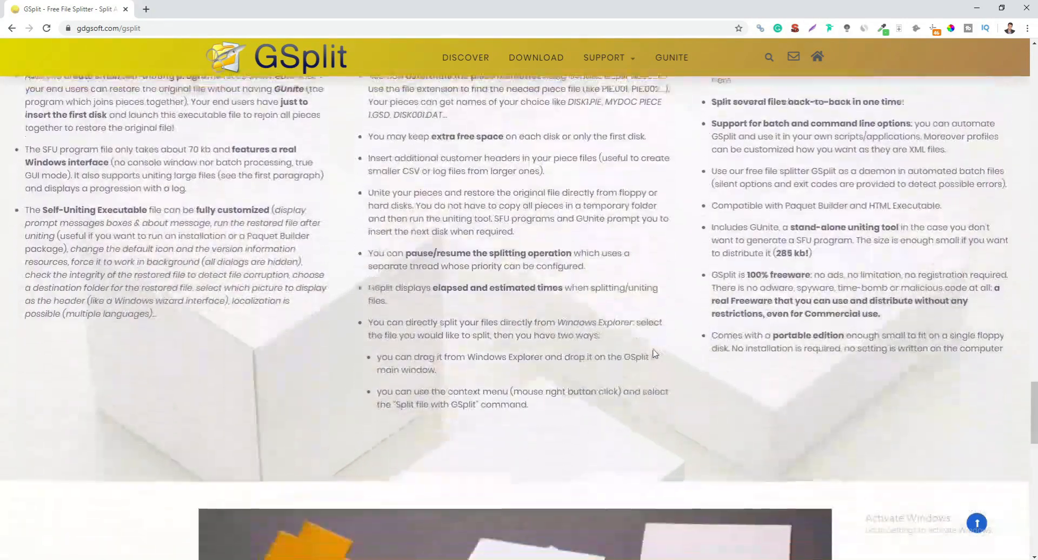
scroll(down, 3)
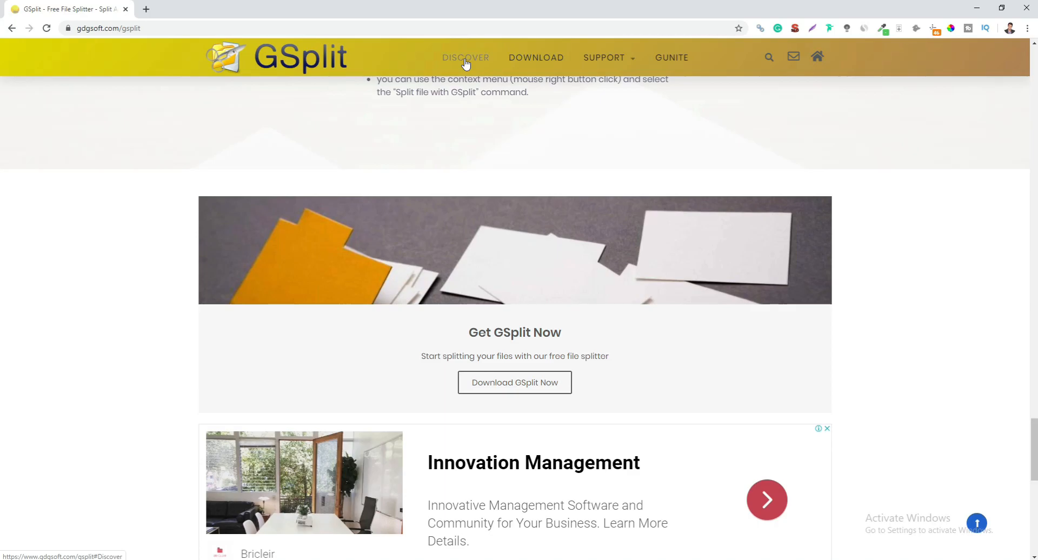
click(535, 58)
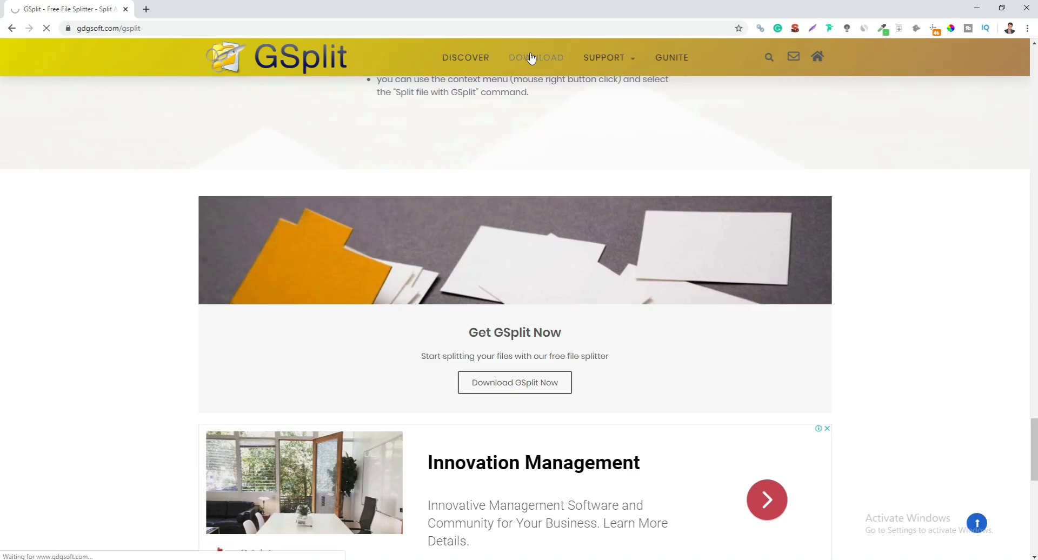
Browse the Download GSplit page's installer and portable editions, then reveal the SUPPORT dropdown.
click(535, 57)
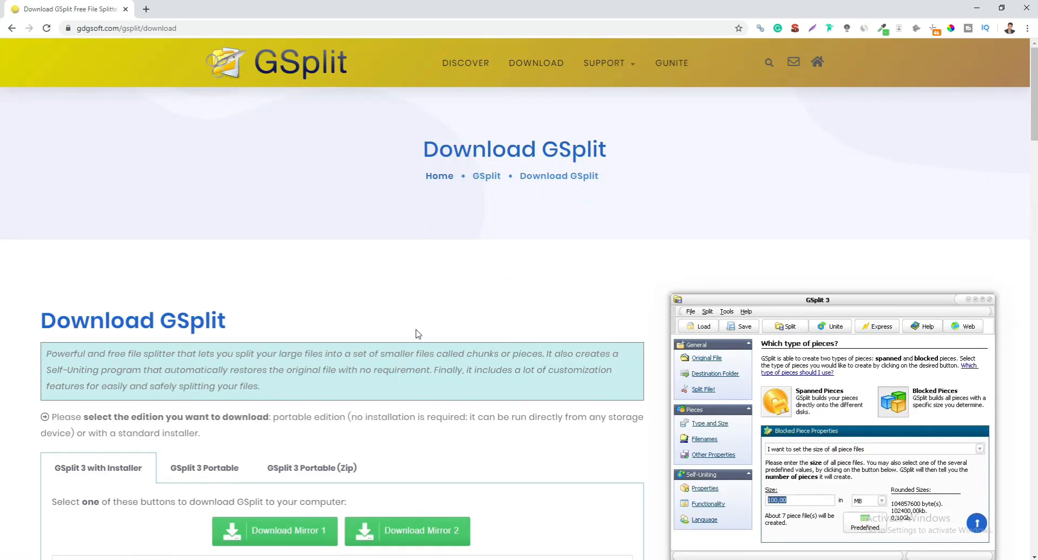
scroll(down, 3)
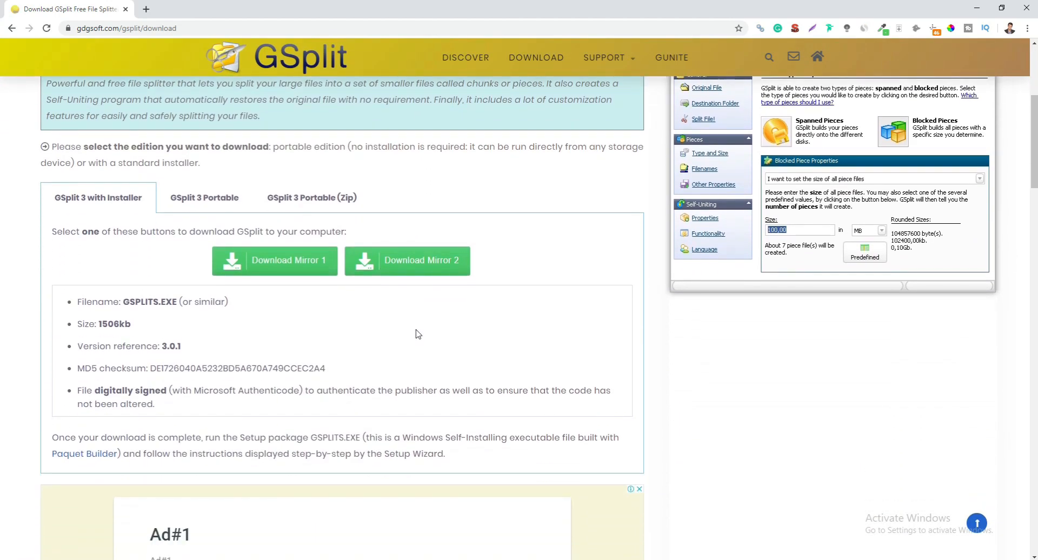
scroll(down, 3)
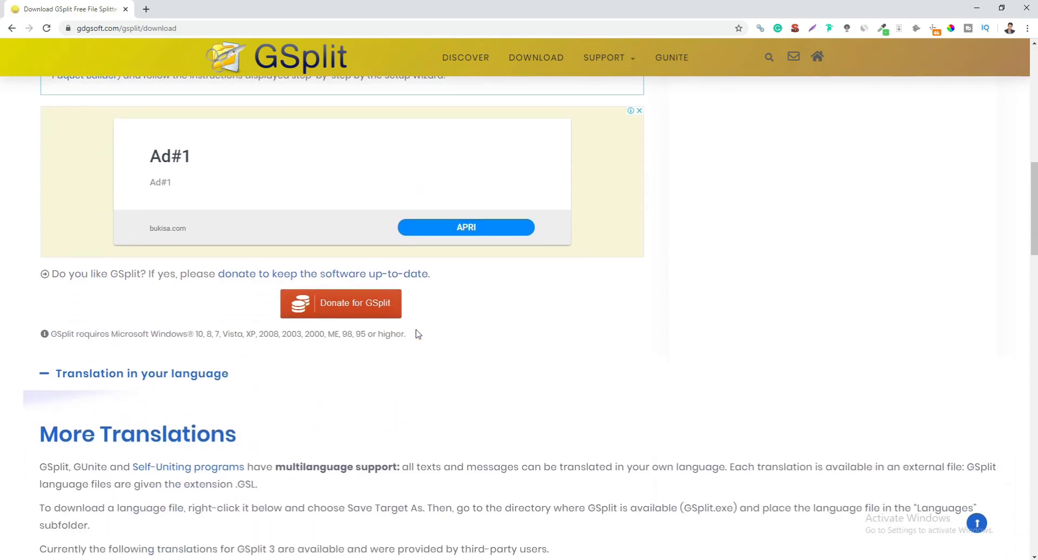
scroll(down, 3)
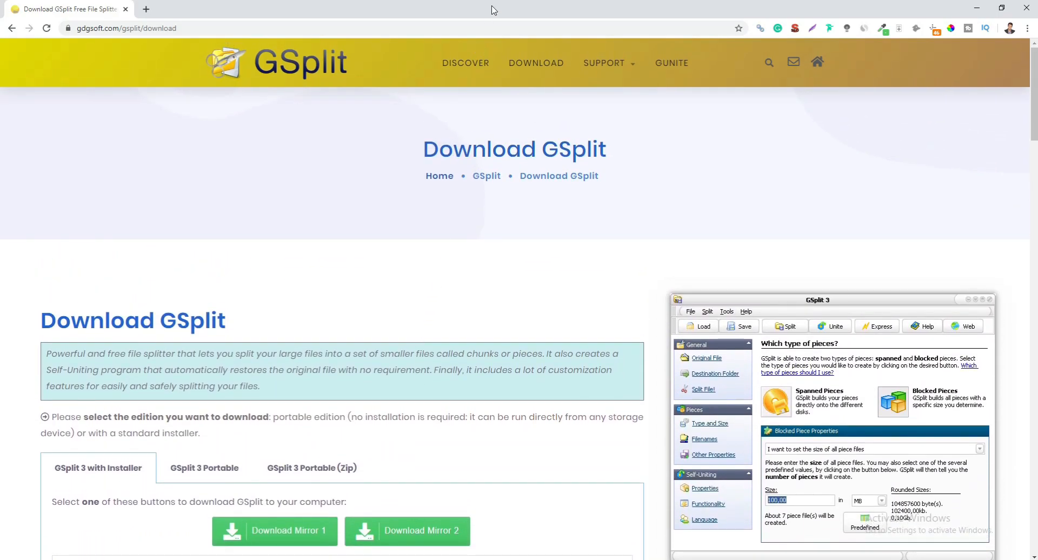
click(603, 63)
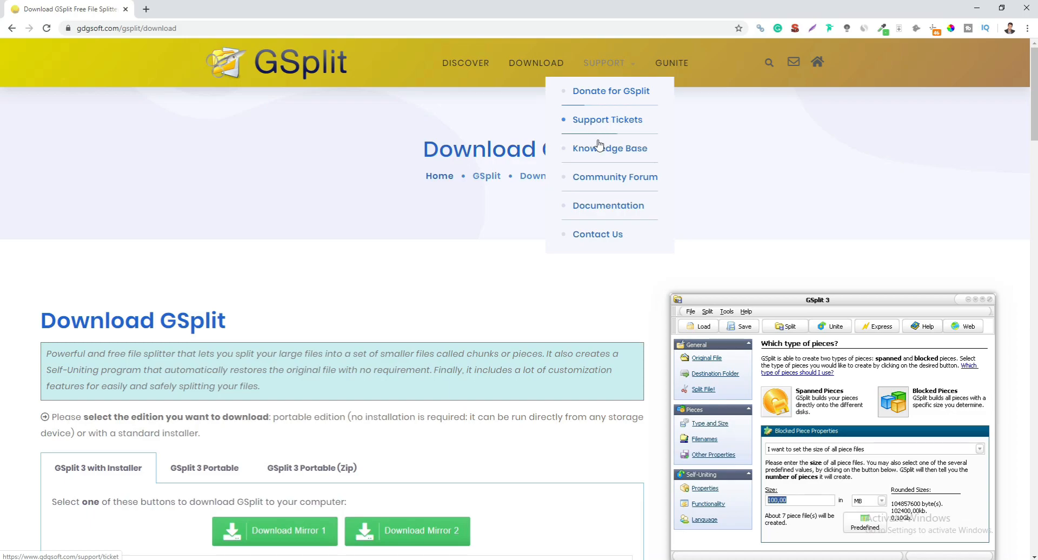
mouse_move(571, 351)
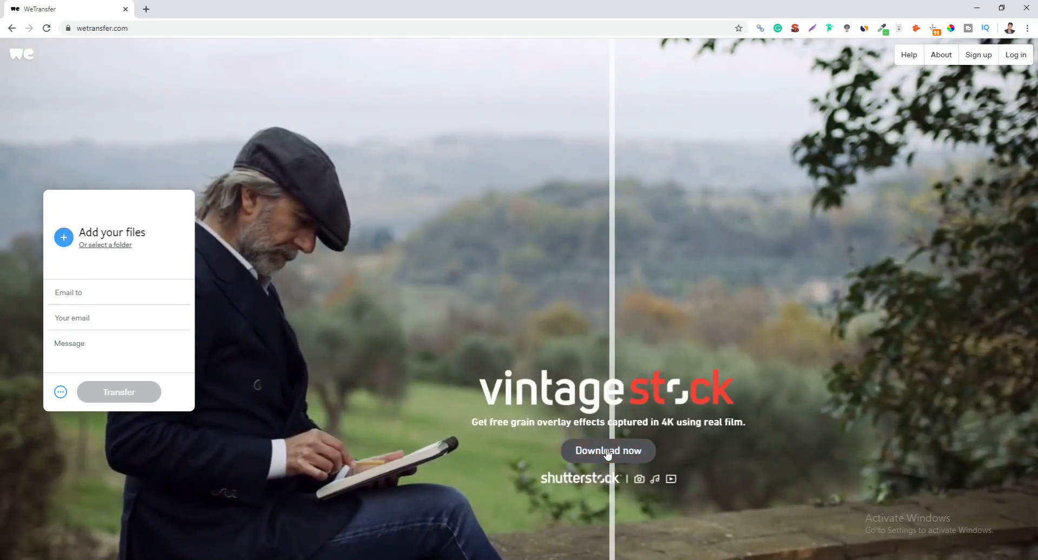
click(606, 451)
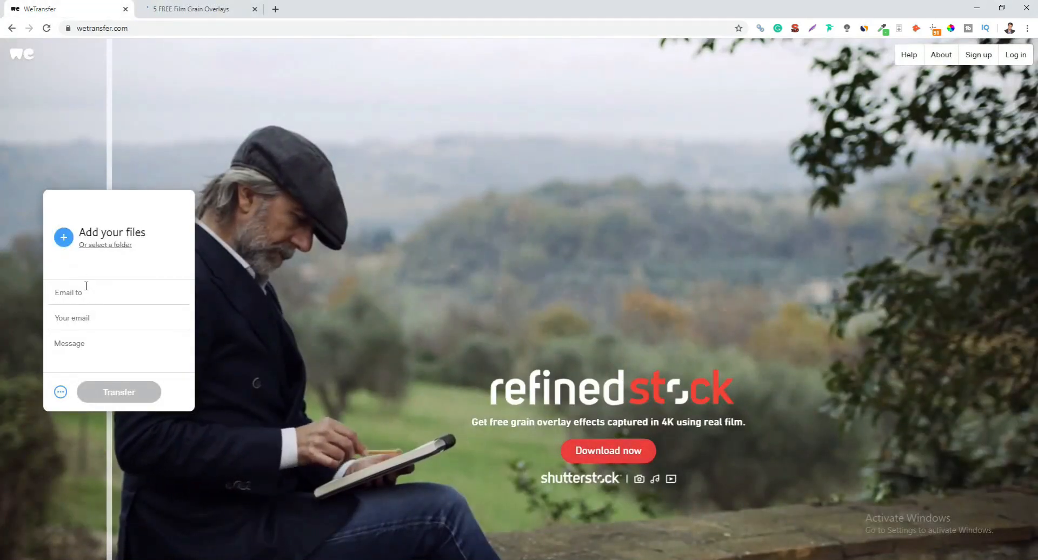
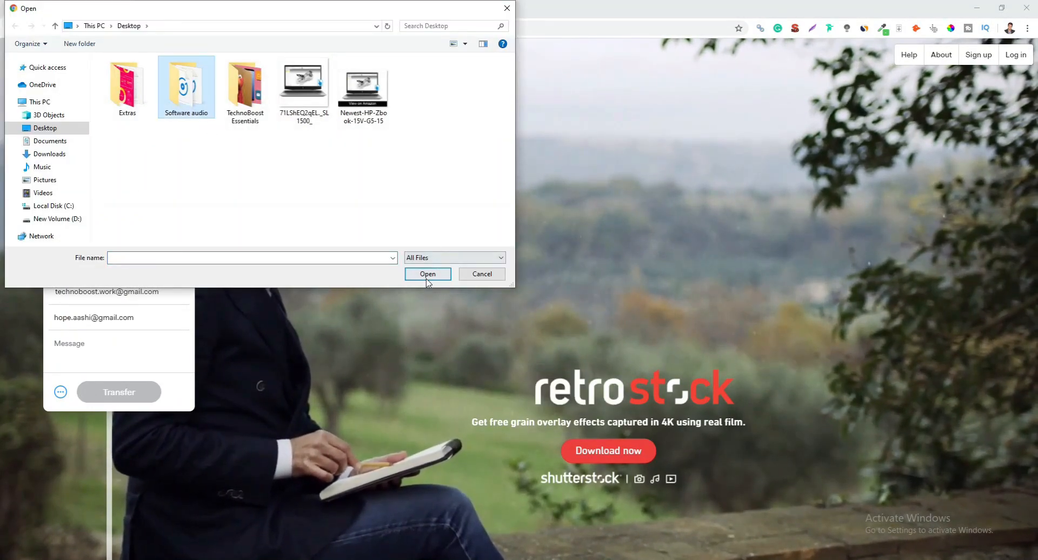
Add the recordings from the Software audio folder to the transfer and send it.
double_click(186, 79)
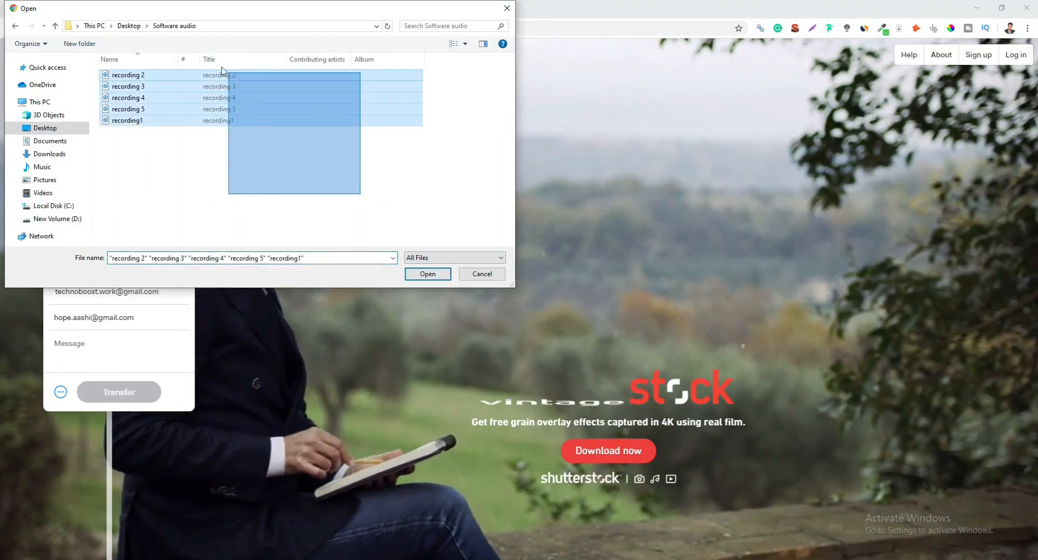
click(429, 273)
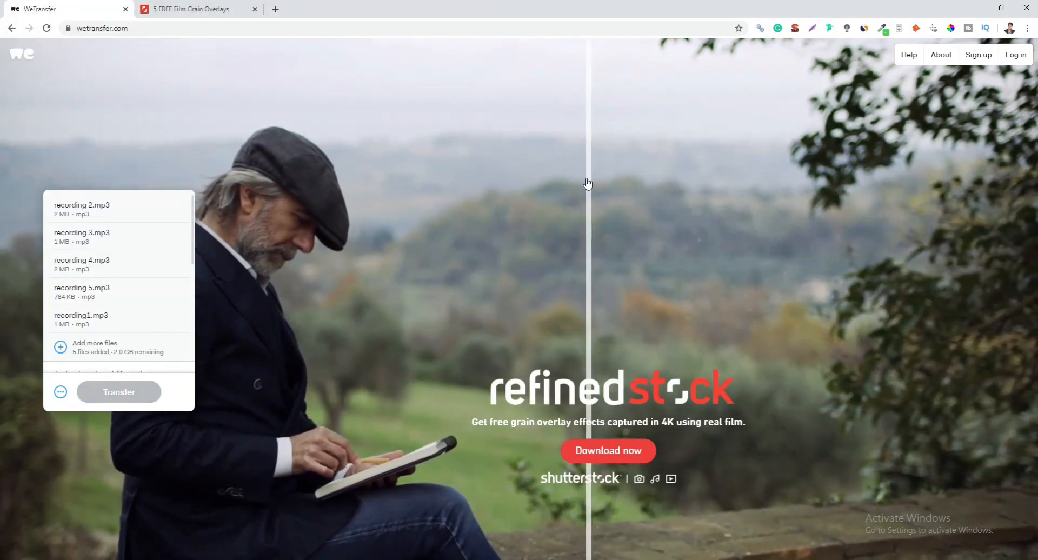
click(119, 392)
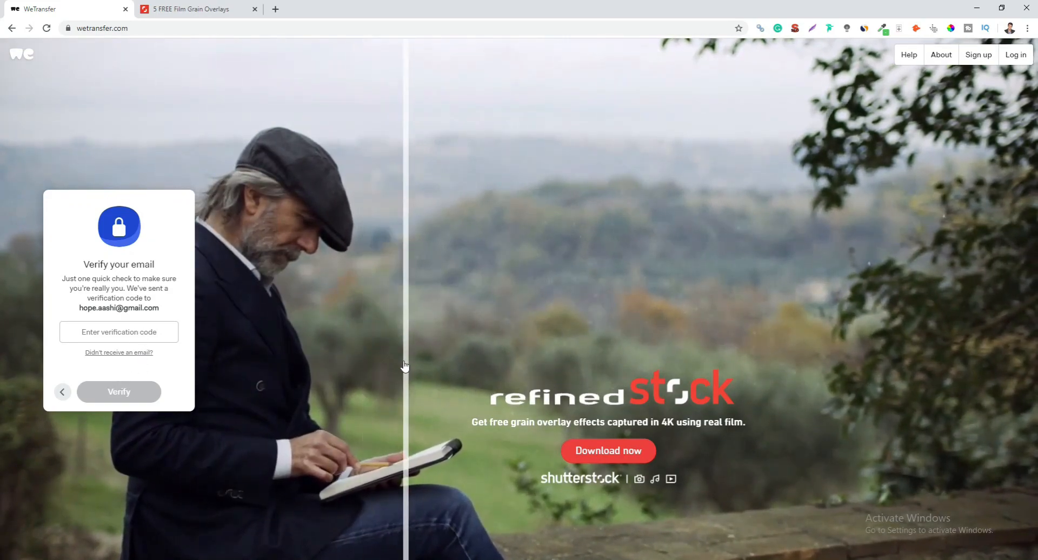
click(66, 8)
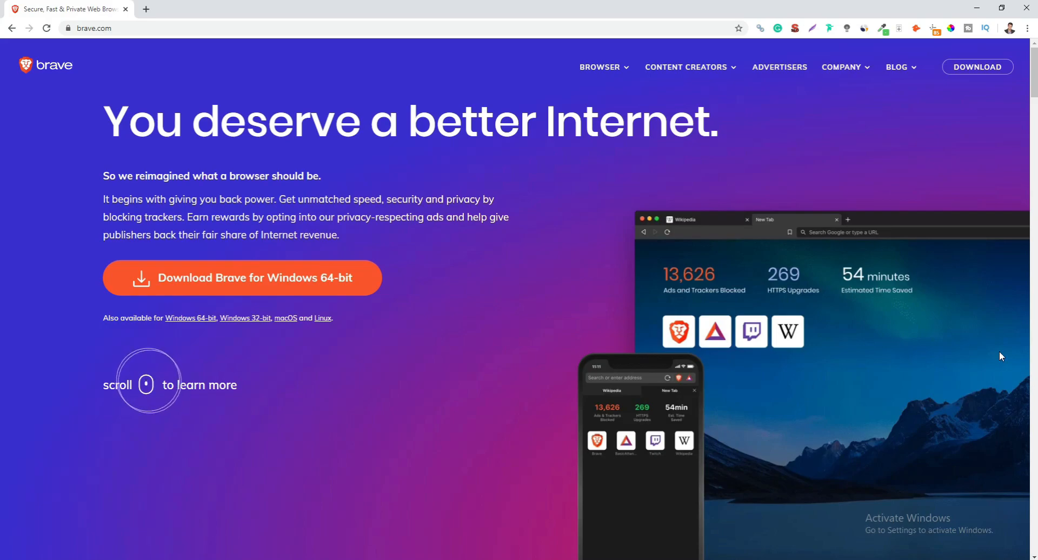
scroll(down, 3)
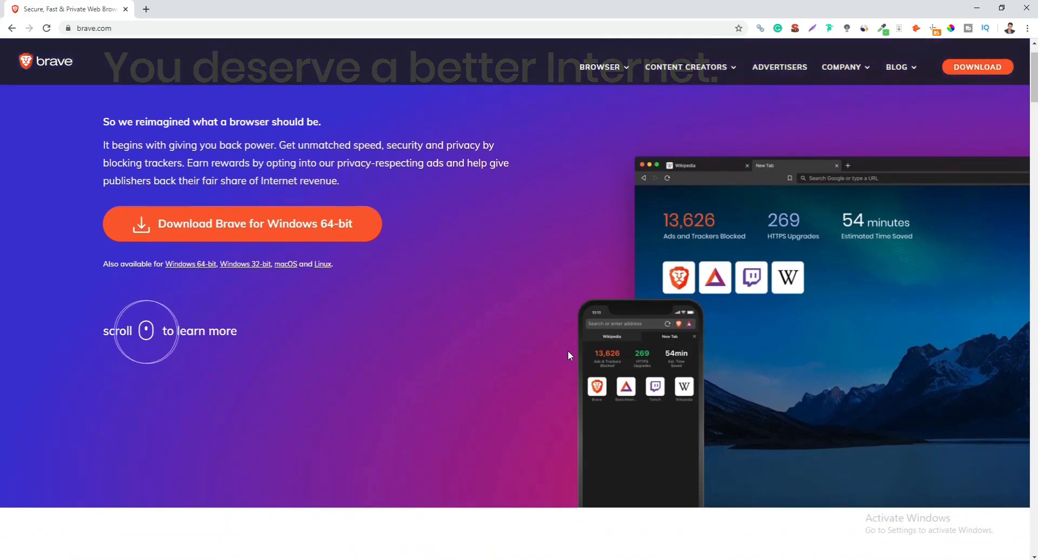
scroll(down, 3)
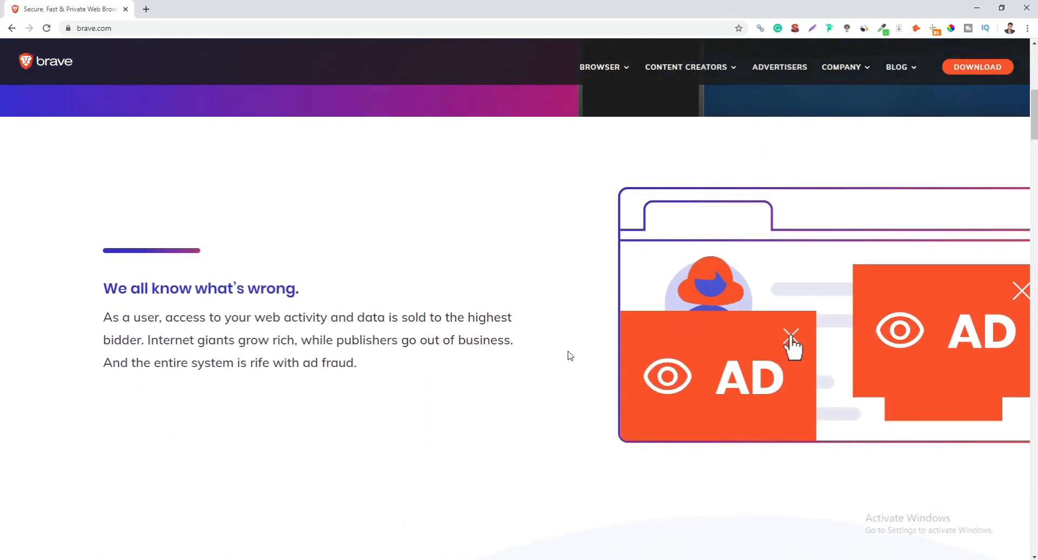
scroll(down, 3)
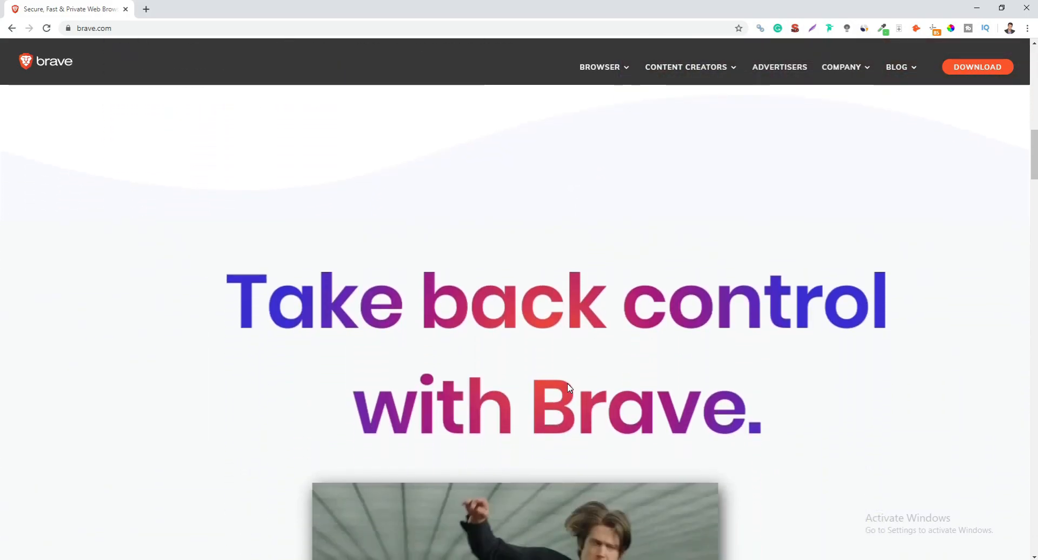
scroll(down, 3)
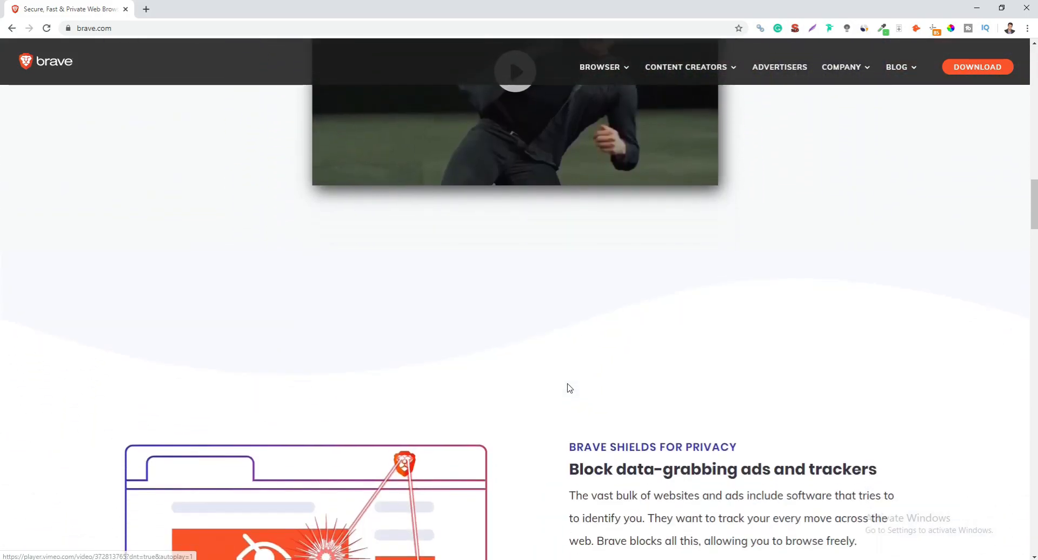
scroll(down, 3)
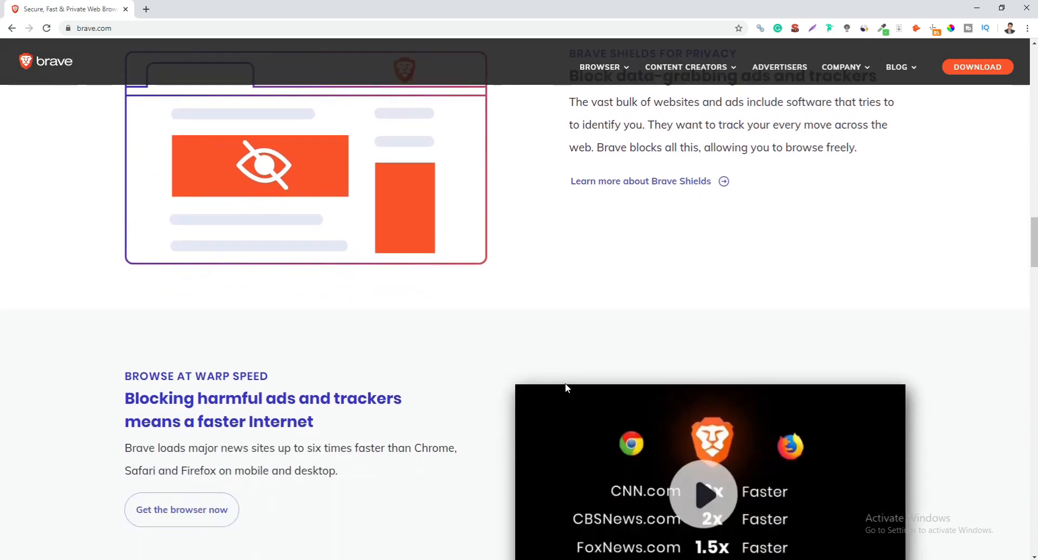
scroll(down, 3)
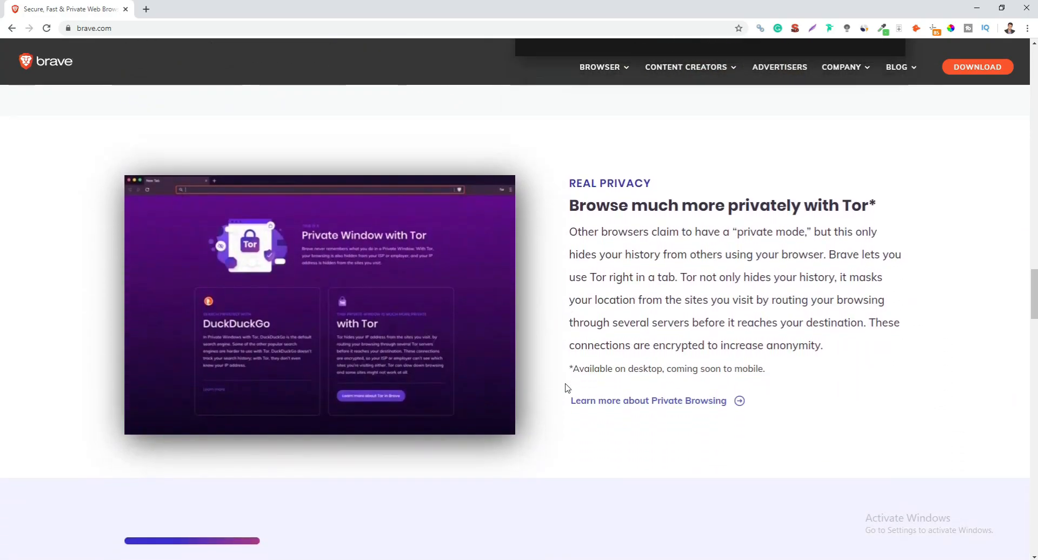
scroll(down, 3)
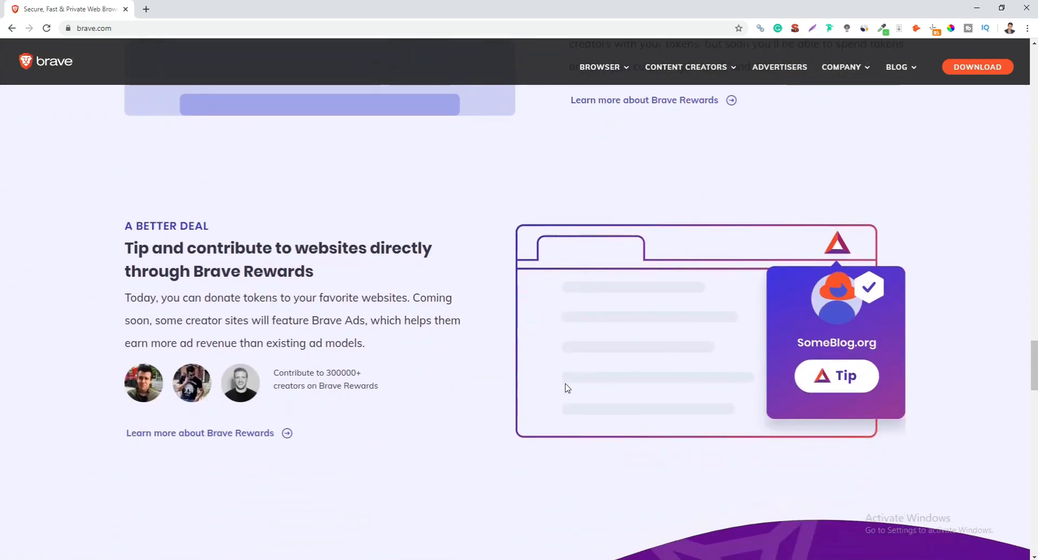
scroll(down, 3)
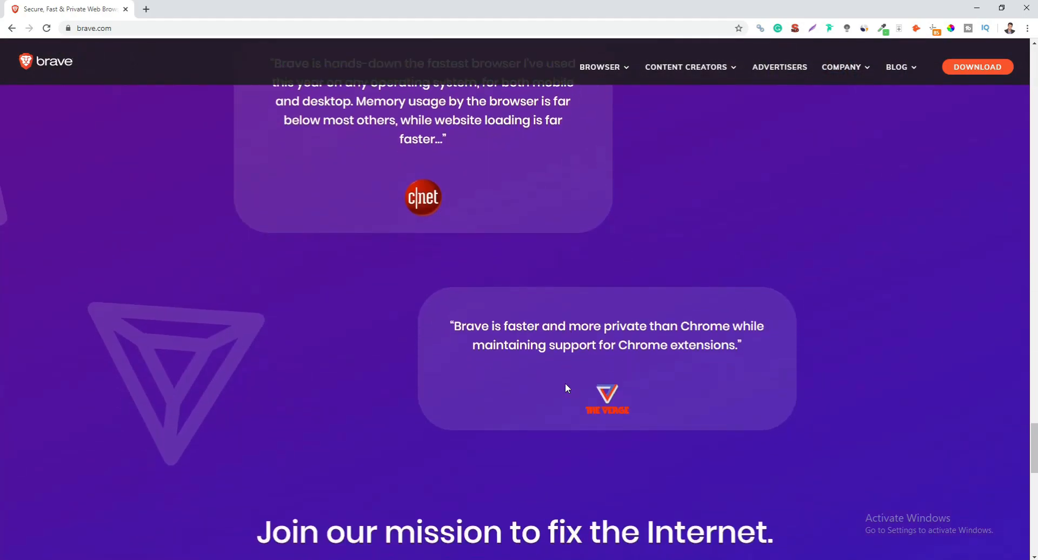
scroll(down, 3)
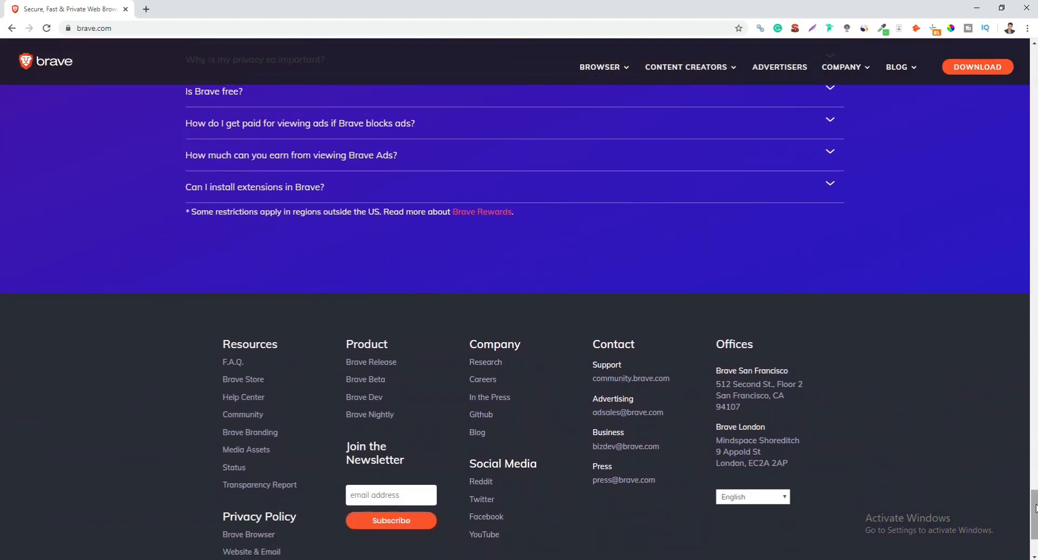
scroll(up, 3)
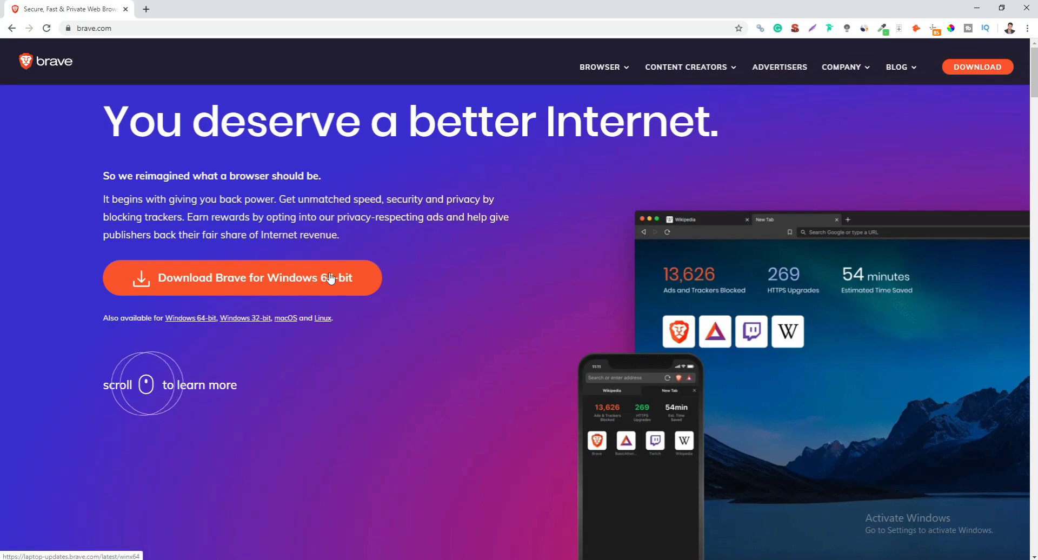
Download the Brave installer for Windows 64-bit, then browse the Brave features page.
click(241, 278)
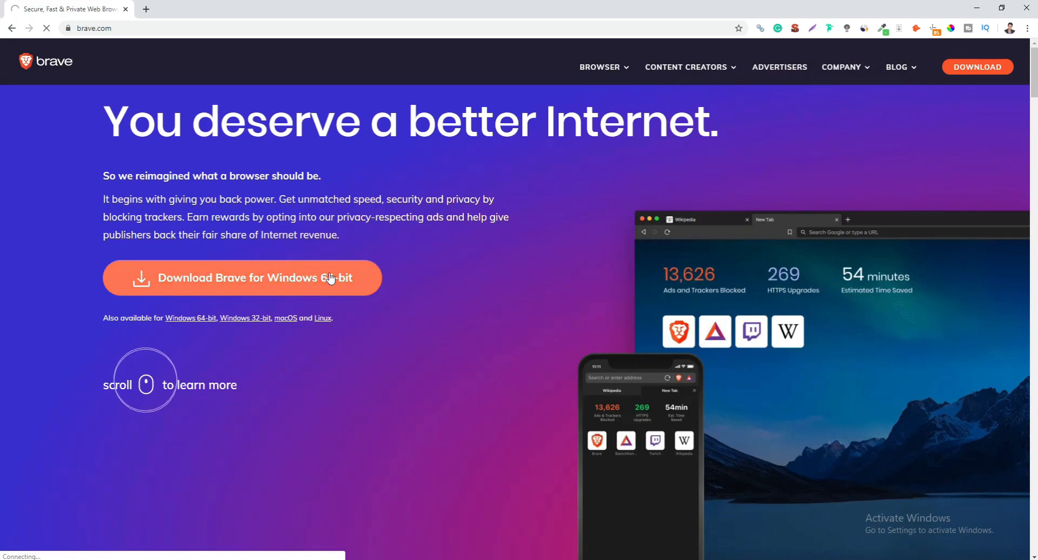
click(241, 278)
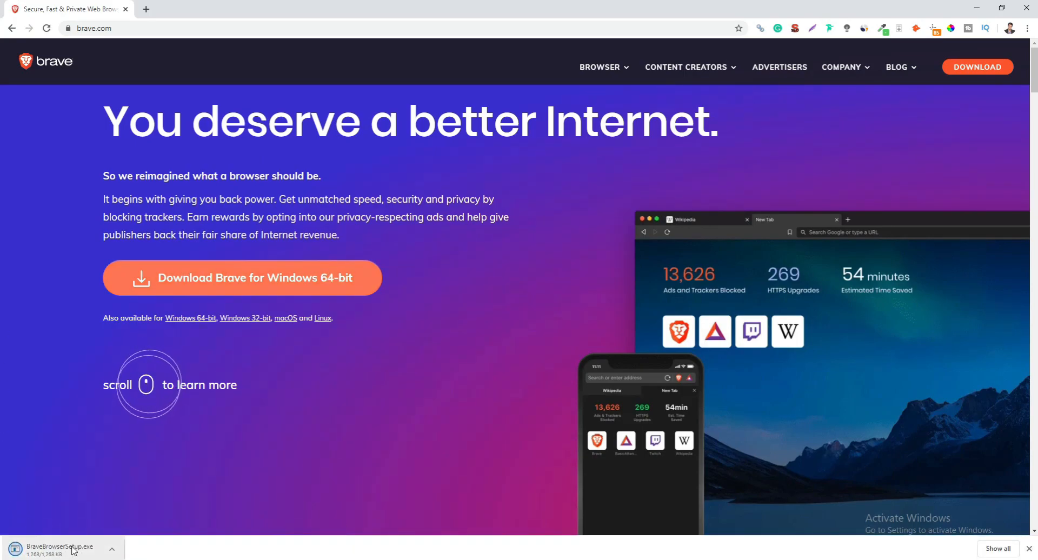
mouse_move(306, 399)
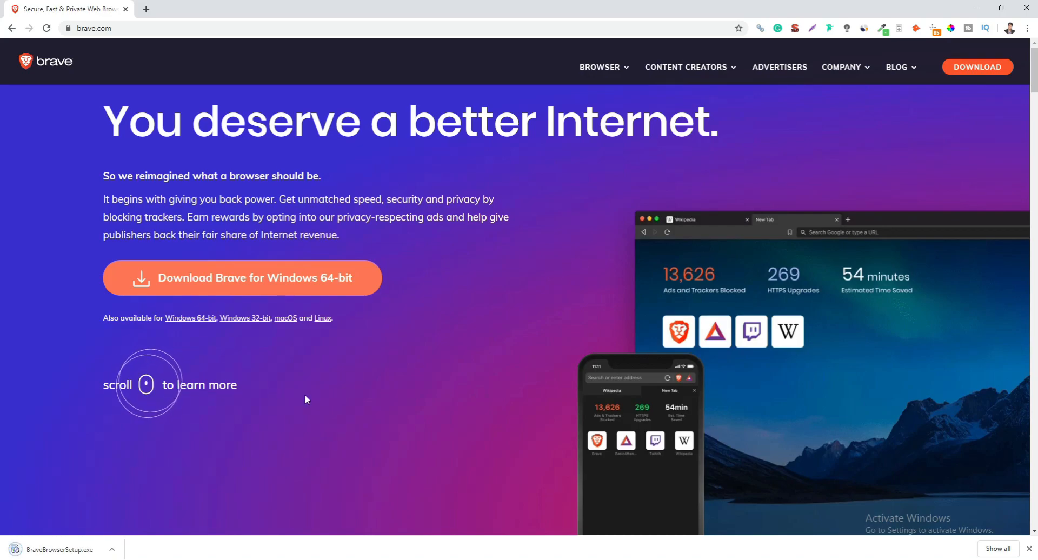
scroll(down, 3)
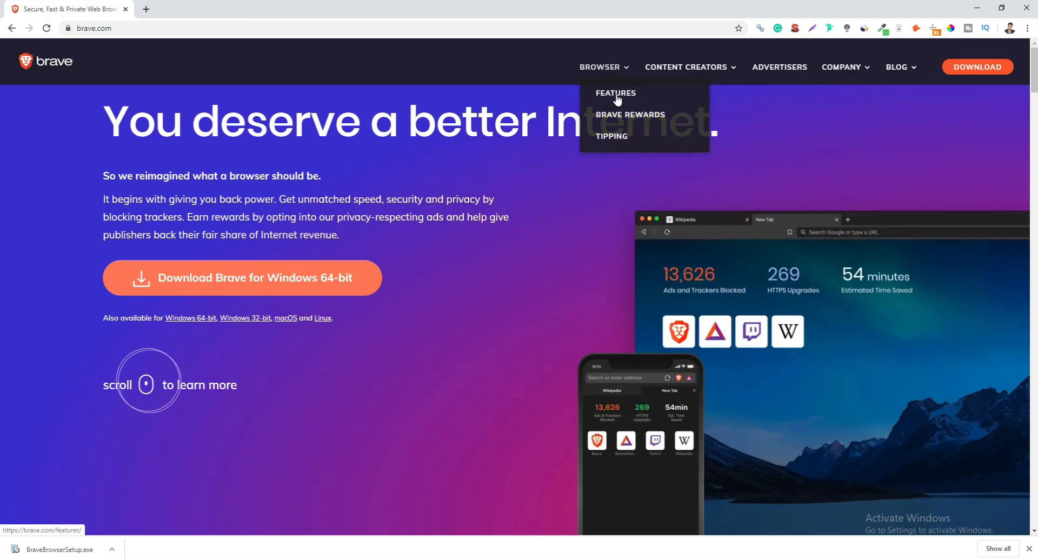
click(615, 93)
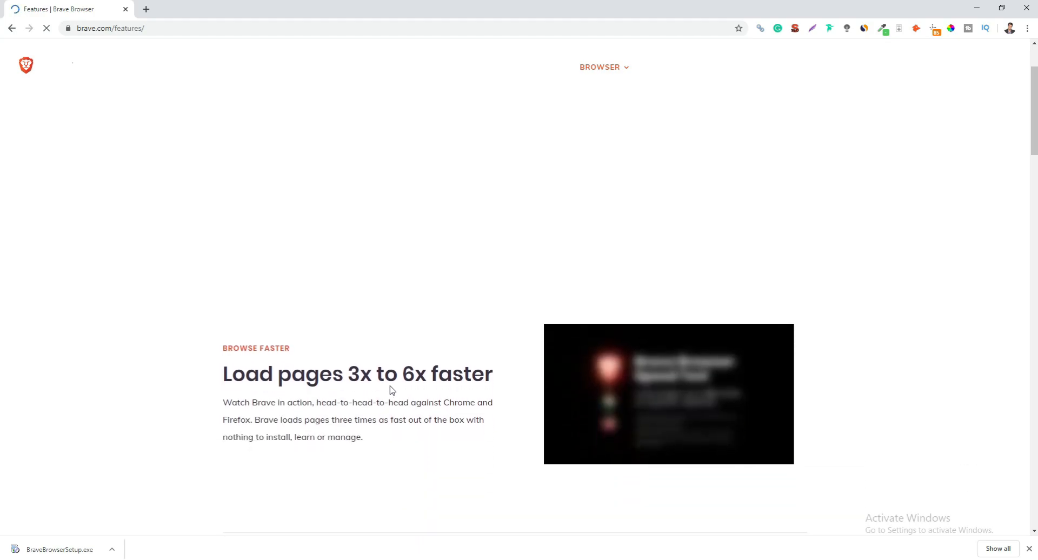
scroll(down, 3)
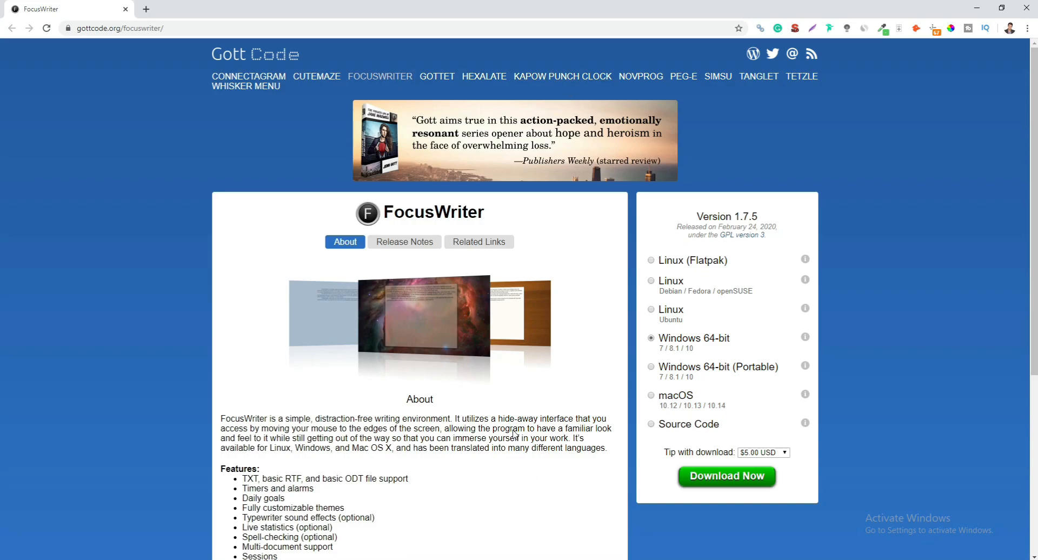
Scroll through FocusWriter's About and Screenshots sections and view the first screenshot full size.
scroll(down, 3)
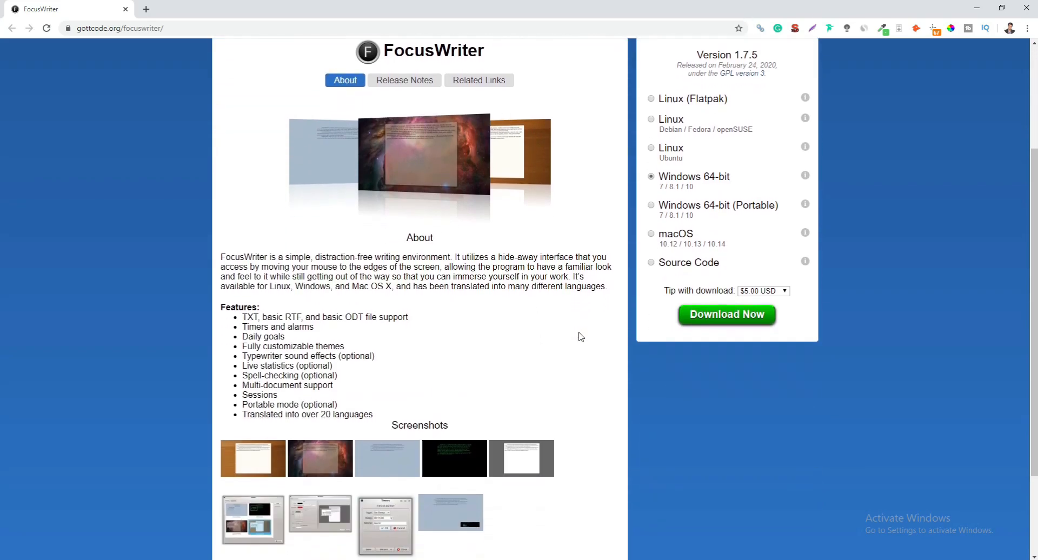
scroll(down, 3)
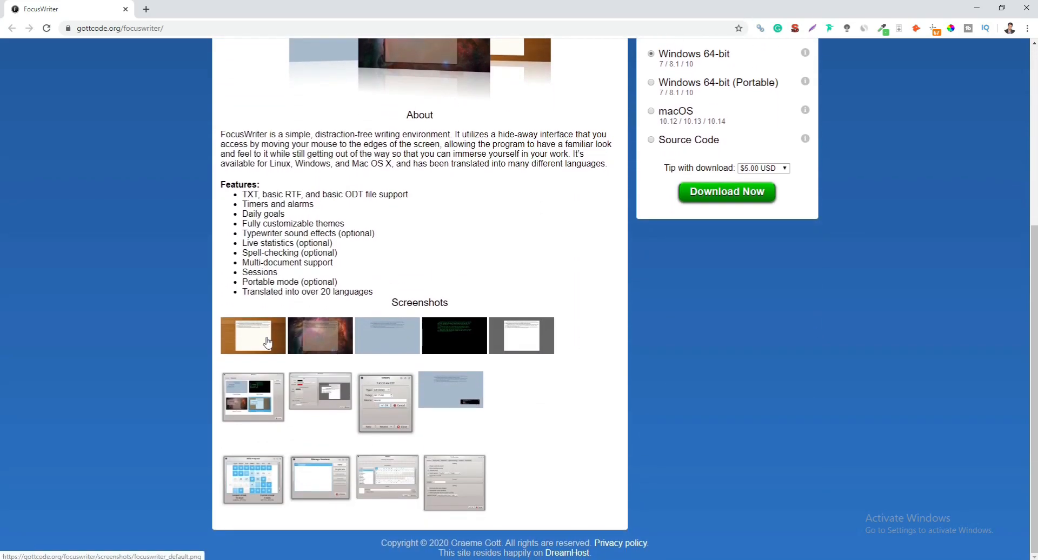
click(252, 335)
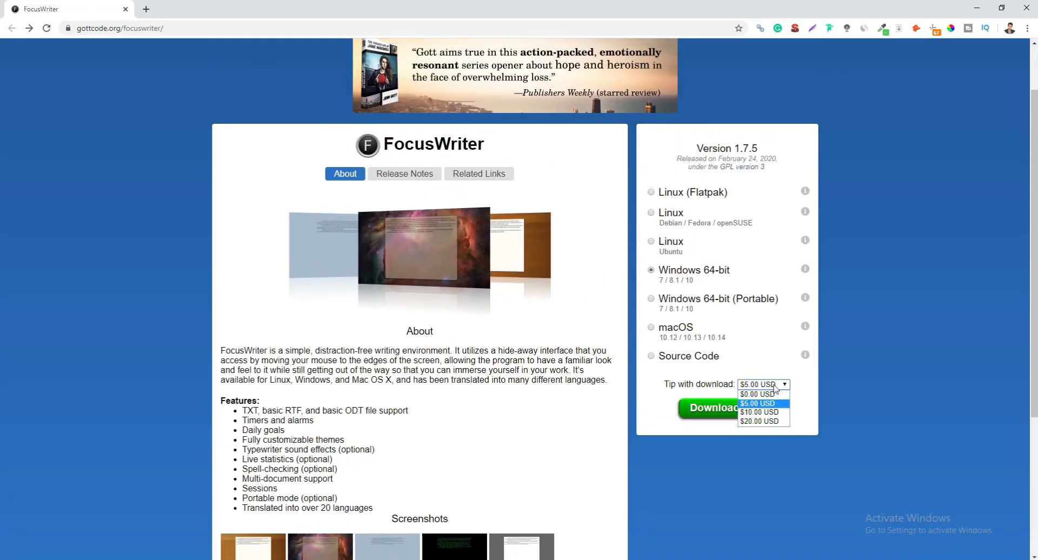
Set the tip to $0.00 USD, download FocusWriter 1.7.5, then view the white-page screenshot full size.
click(760, 393)
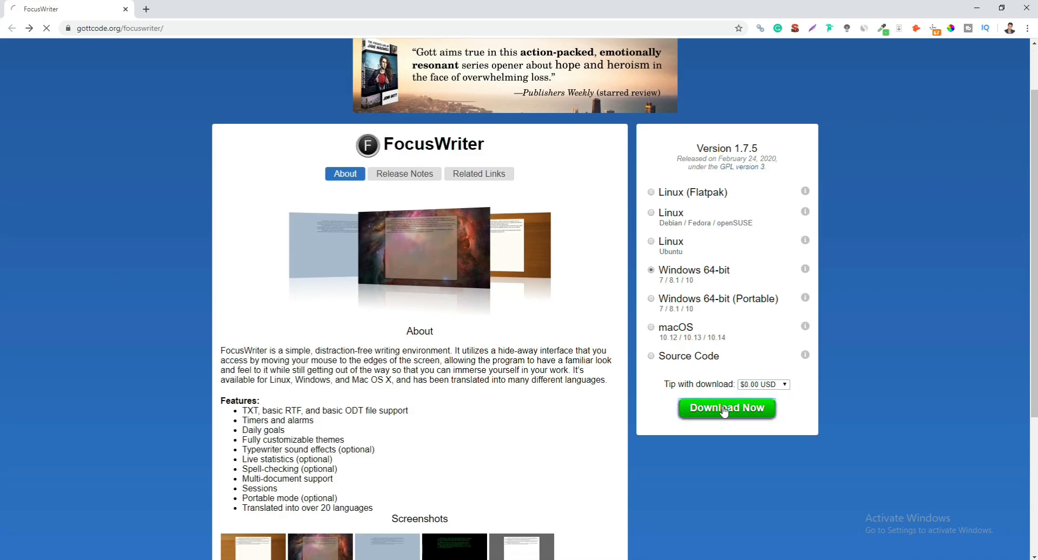
click(726, 407)
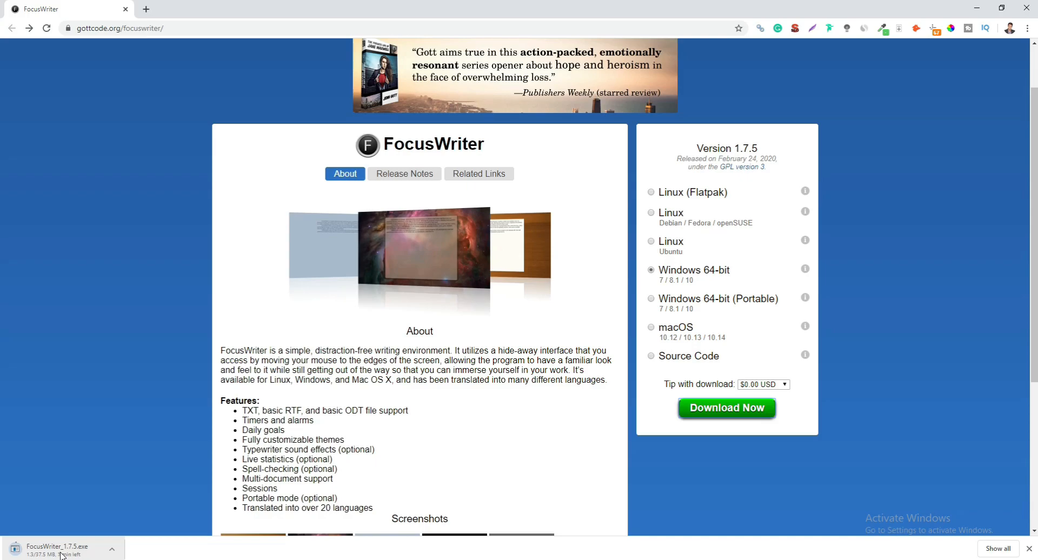
scroll(down, 3)
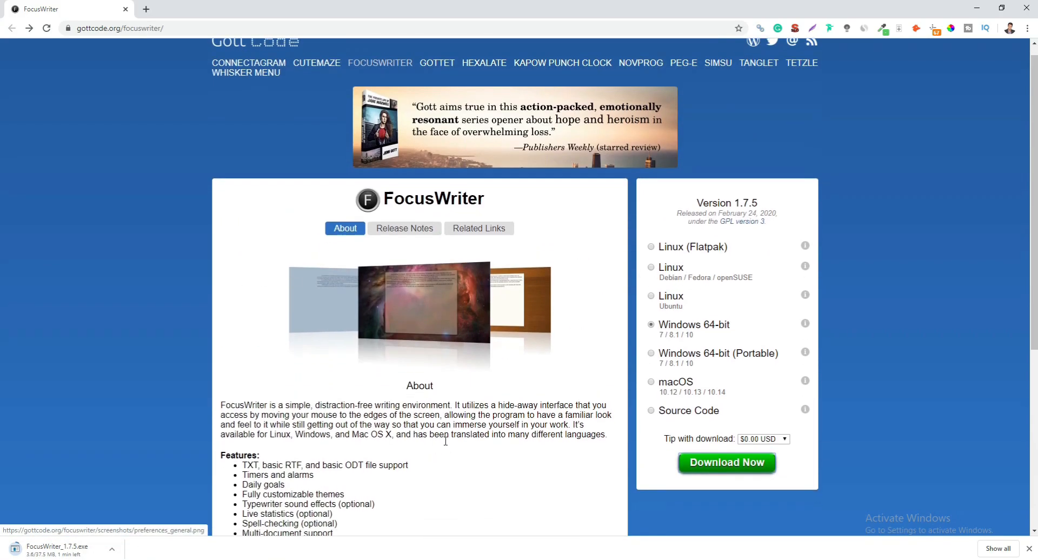
click(404, 228)
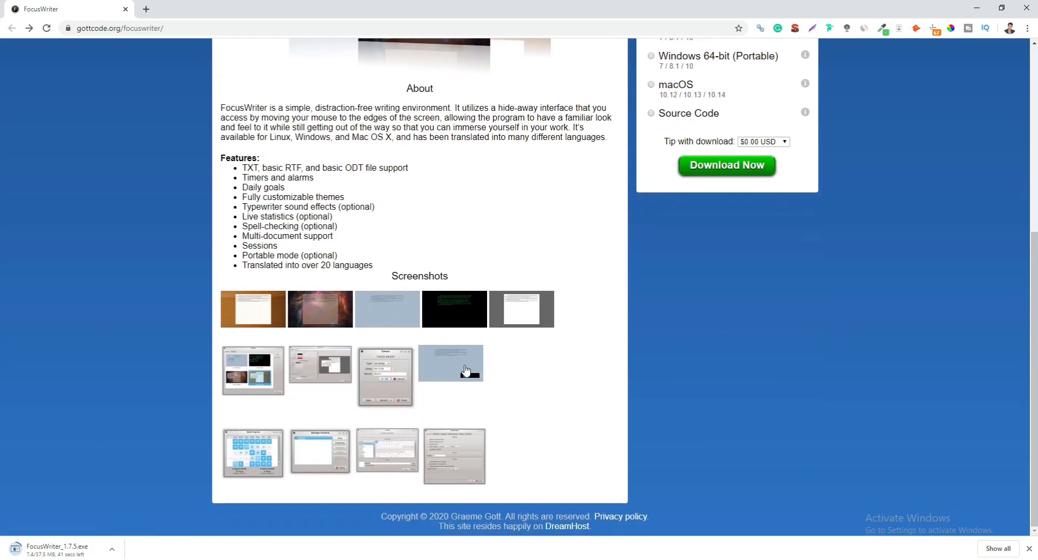
mouse_move(522, 308)
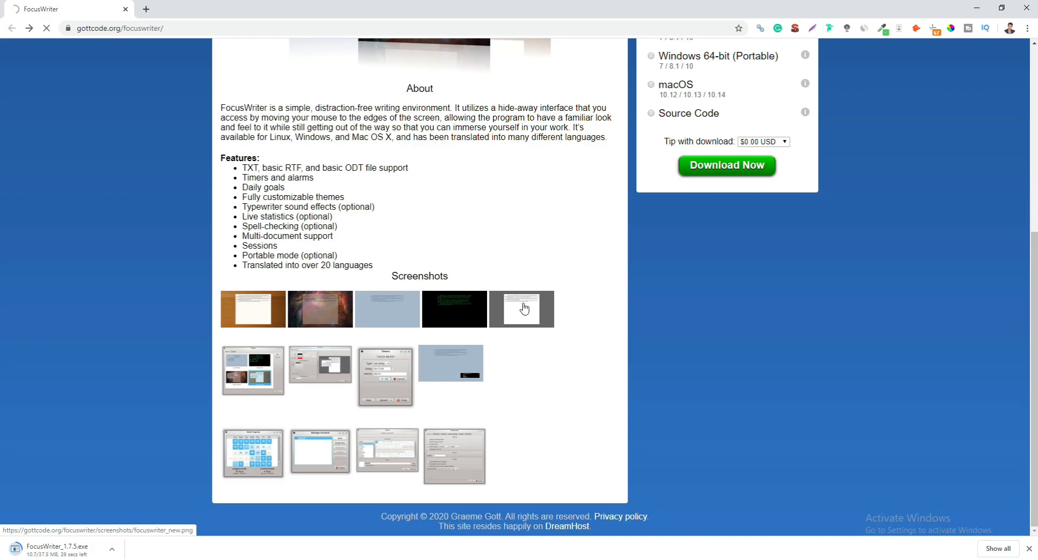
click(522, 308)
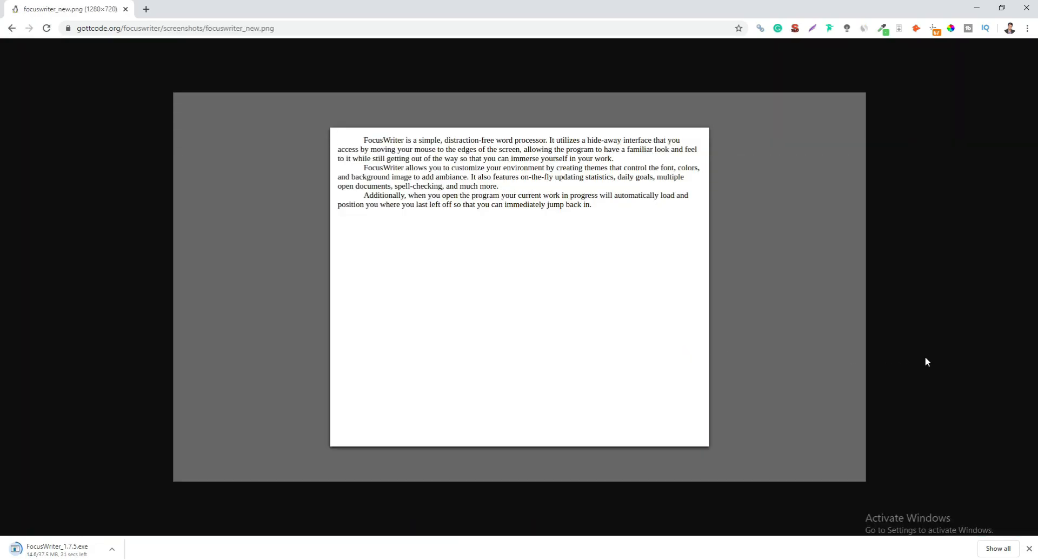
click(12, 28)
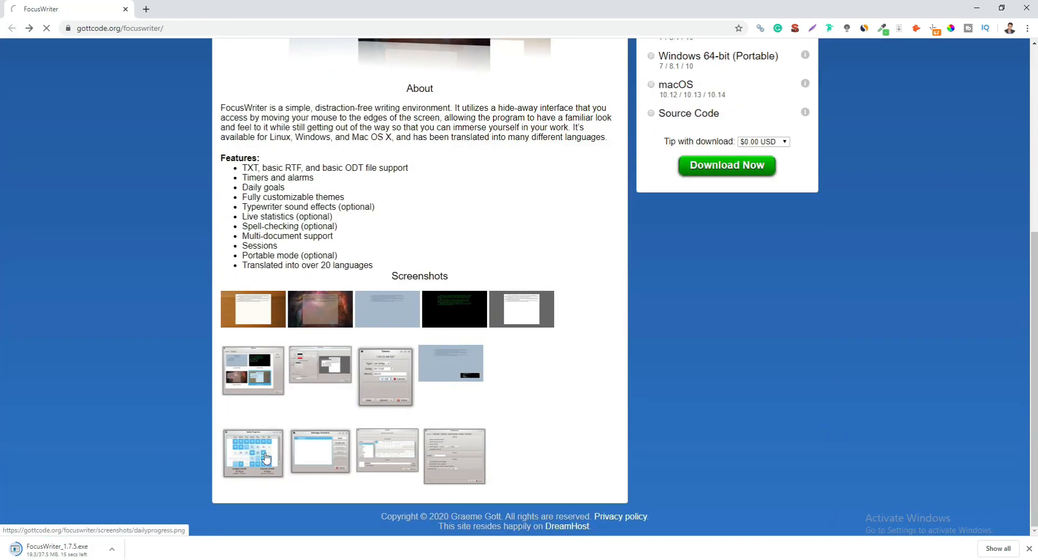
click(253, 456)
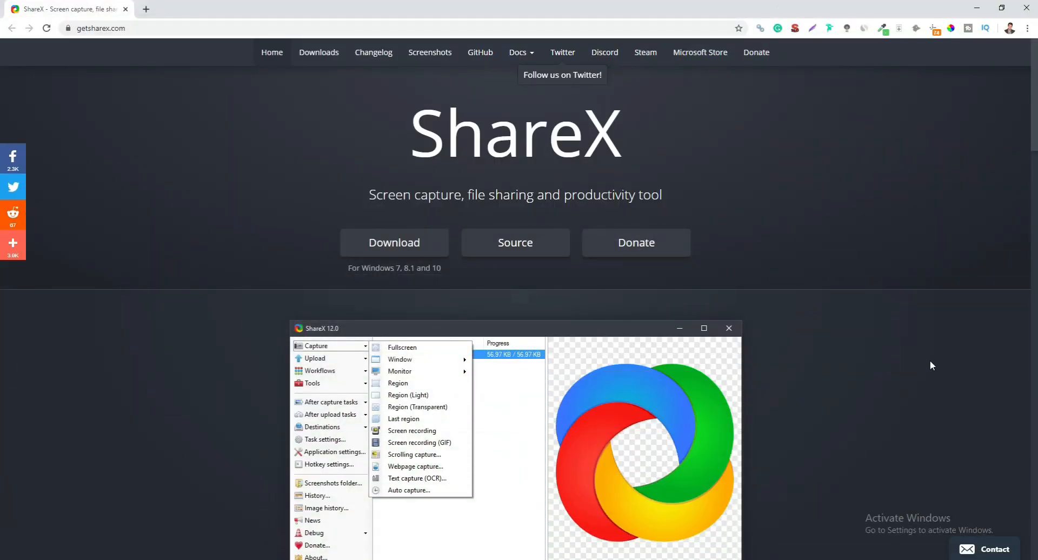
Browse ShareX's features and screenshots gallery, then head to the Downloads page.
scroll(down, 3)
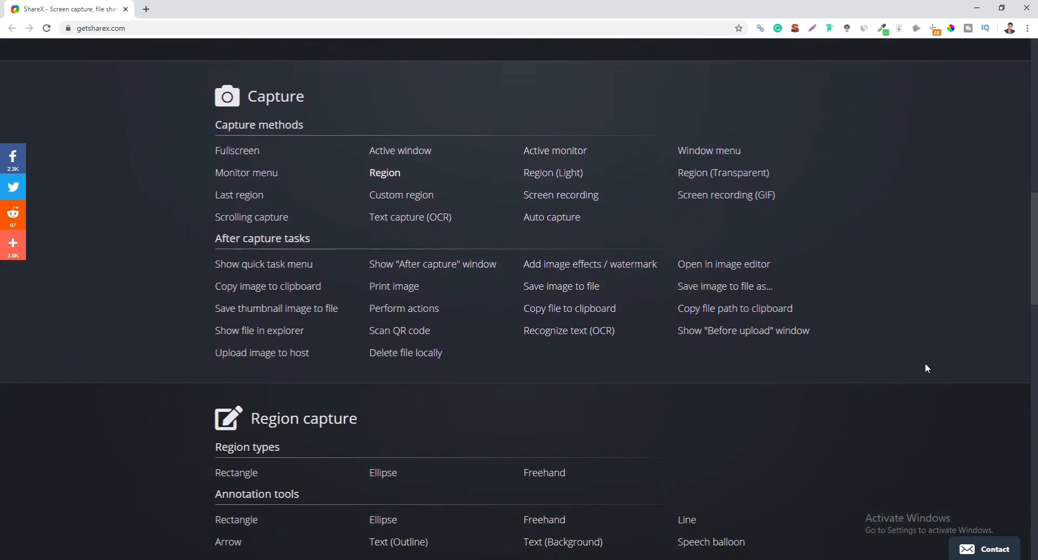
scroll(down, 3)
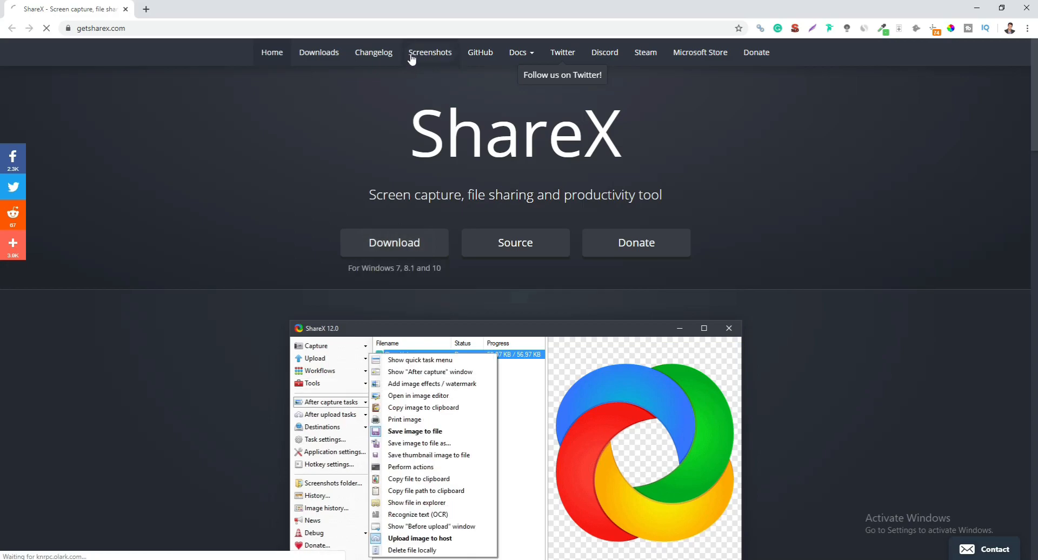
click(430, 52)
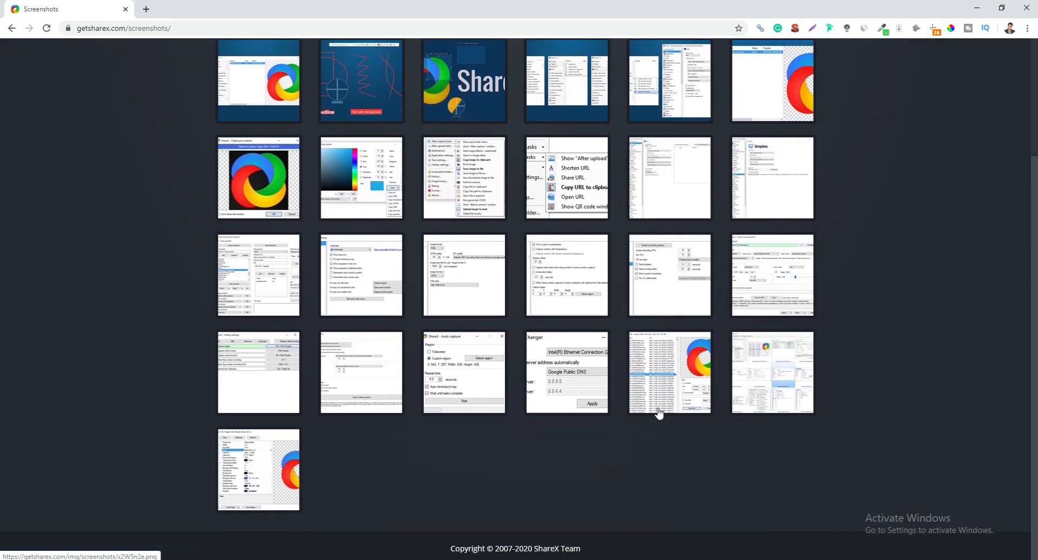
scroll(down, 3)
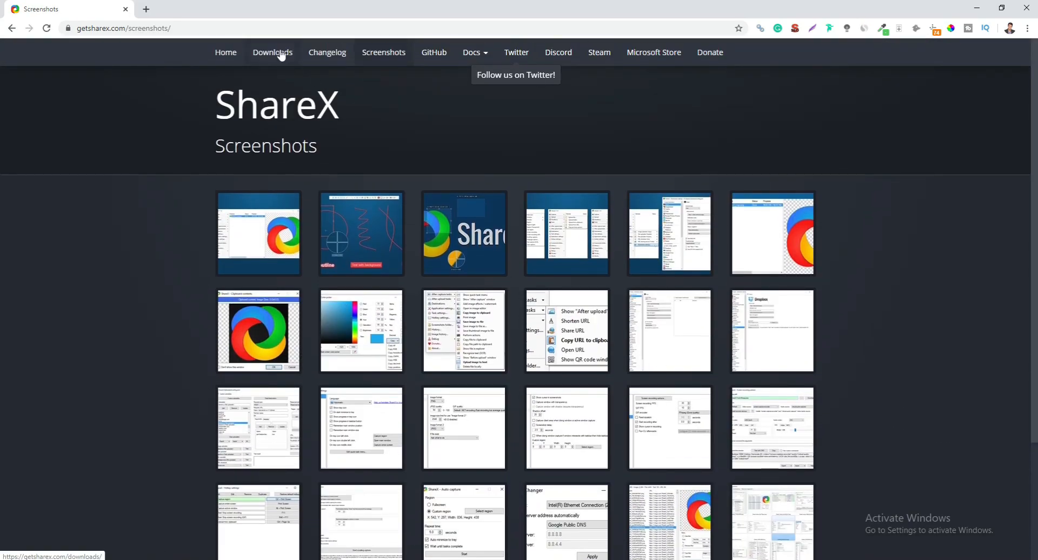
click(273, 51)
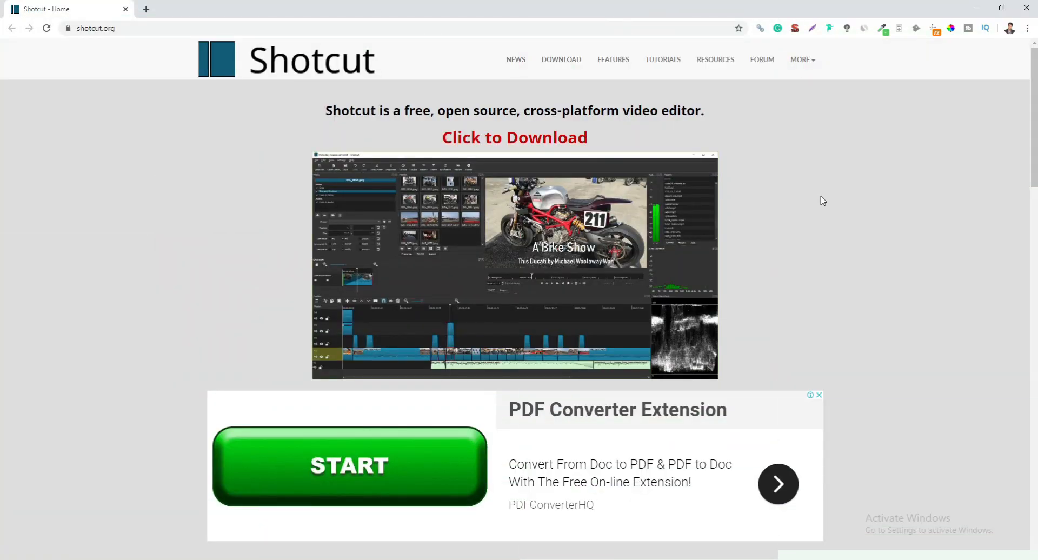
Scroll through shotcut.org, then browse the download page for version 20.02.17's Windows installer and portable zip.
scroll(down, 3)
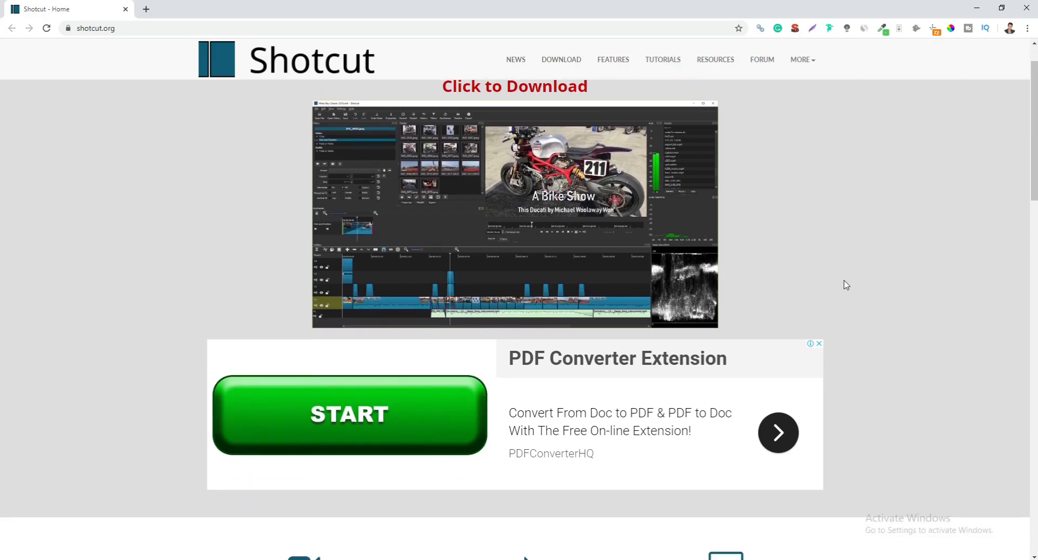
scroll(down, 3)
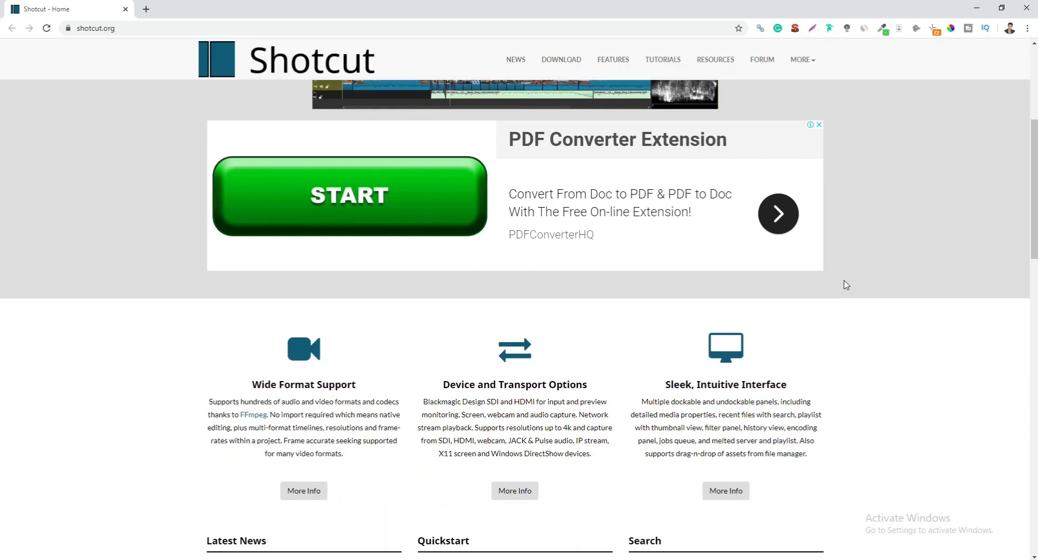
scroll(down, 3)
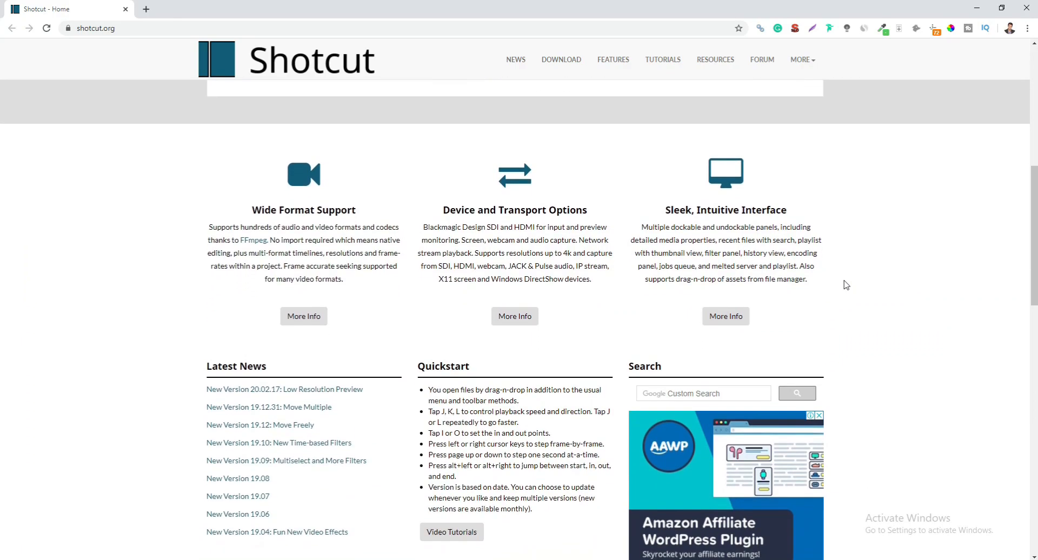
scroll(down, 3)
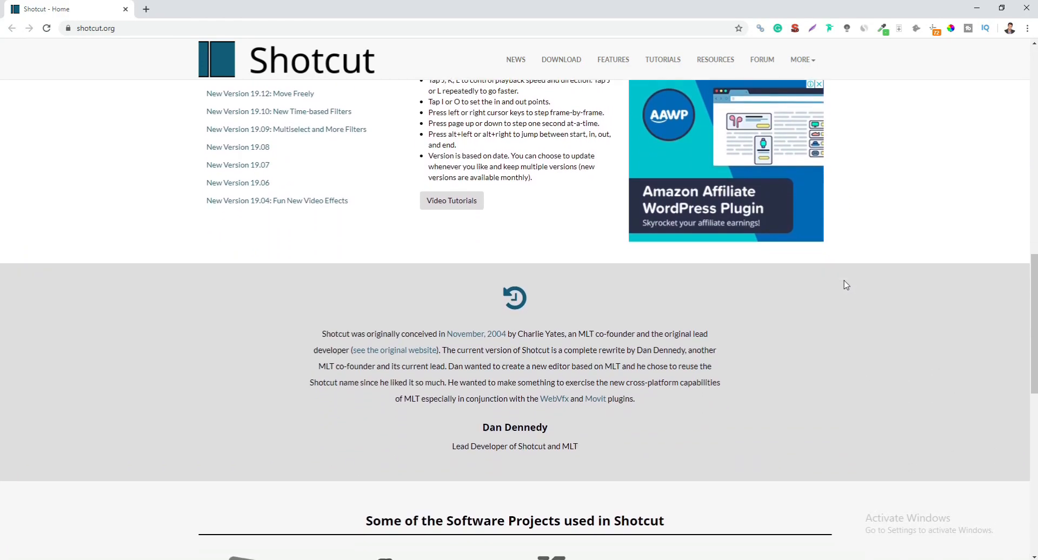
scroll(down, 3)
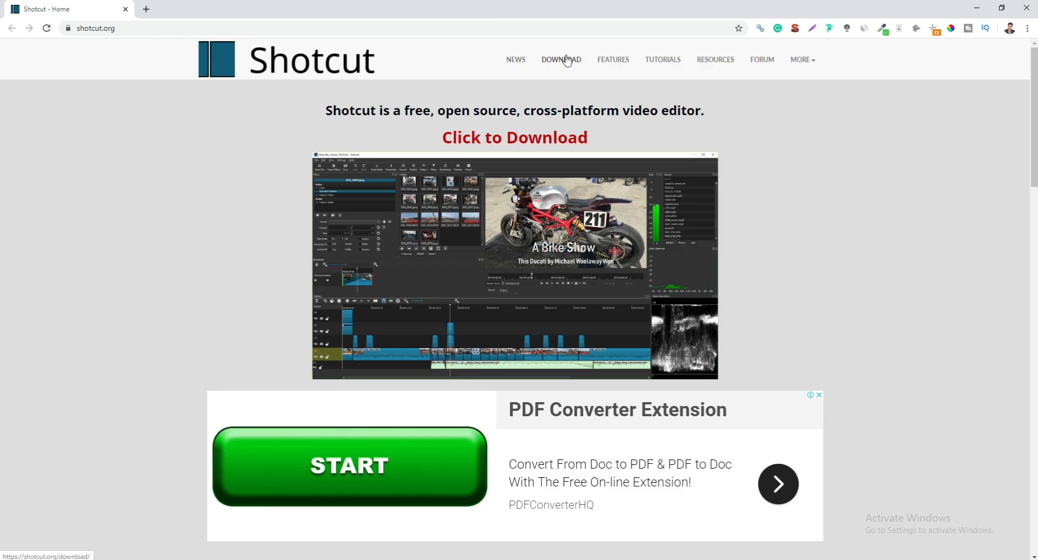
click(561, 60)
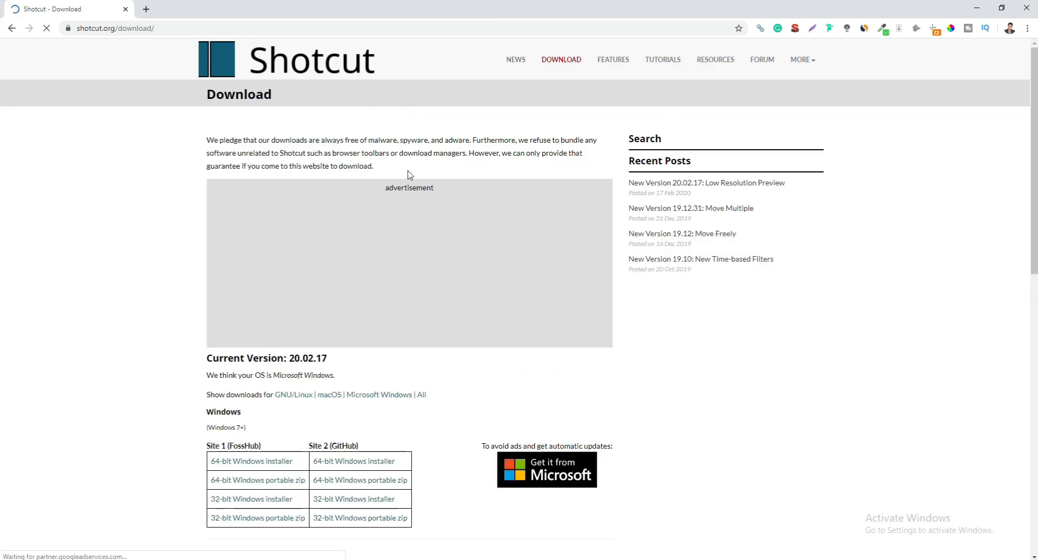
scroll(down, 3)
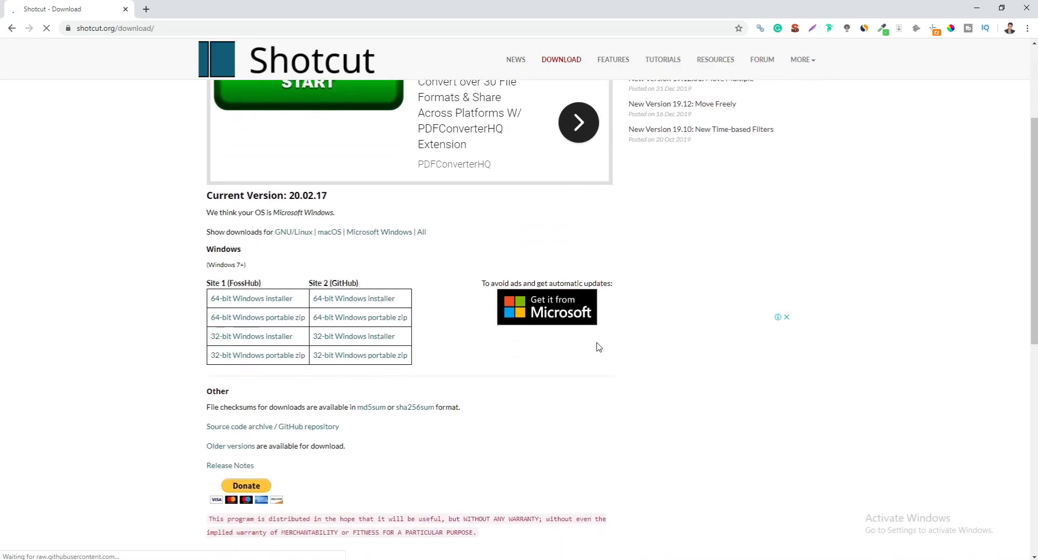
scroll(down, 3)
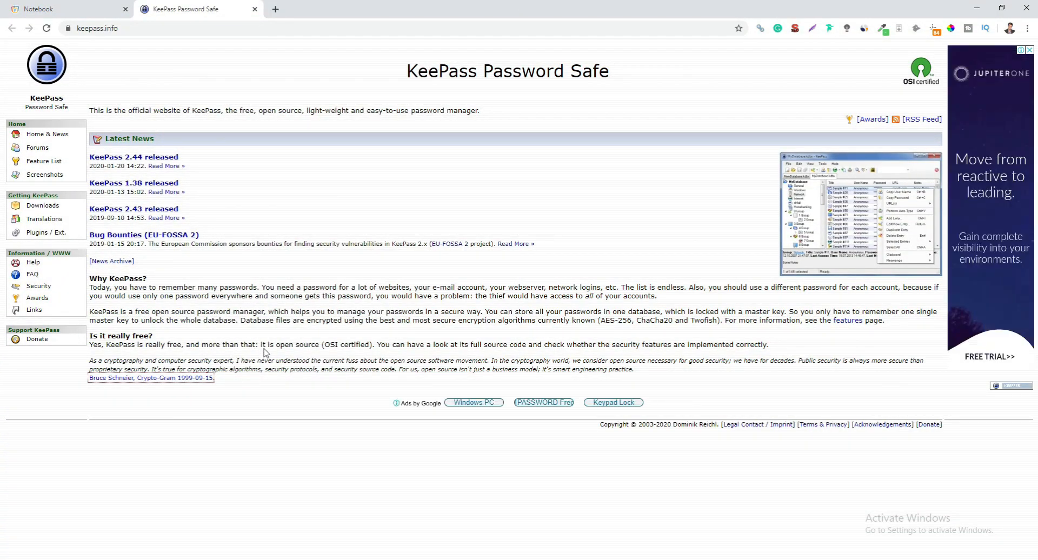
mouse_move(133, 157)
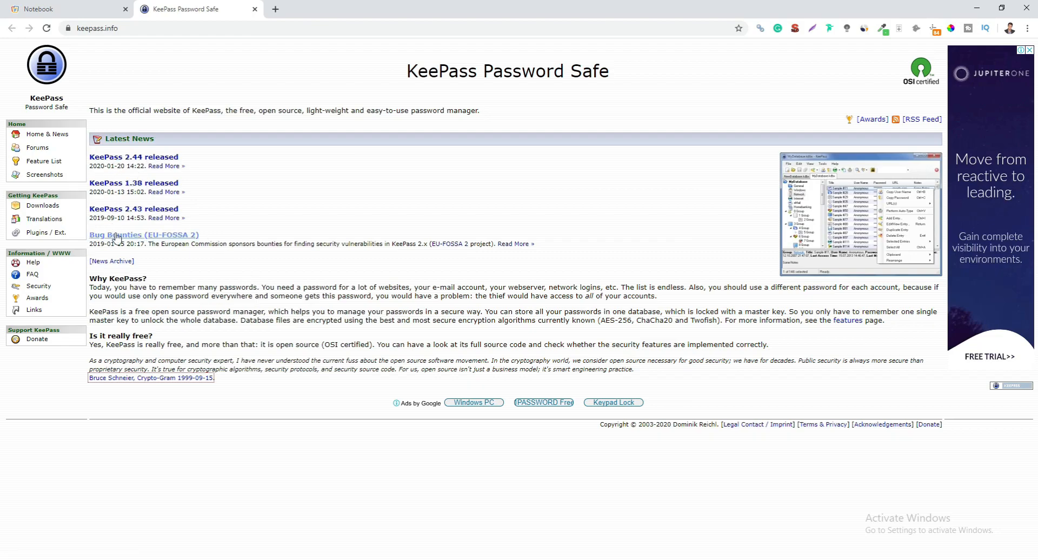
mouse_move(163, 424)
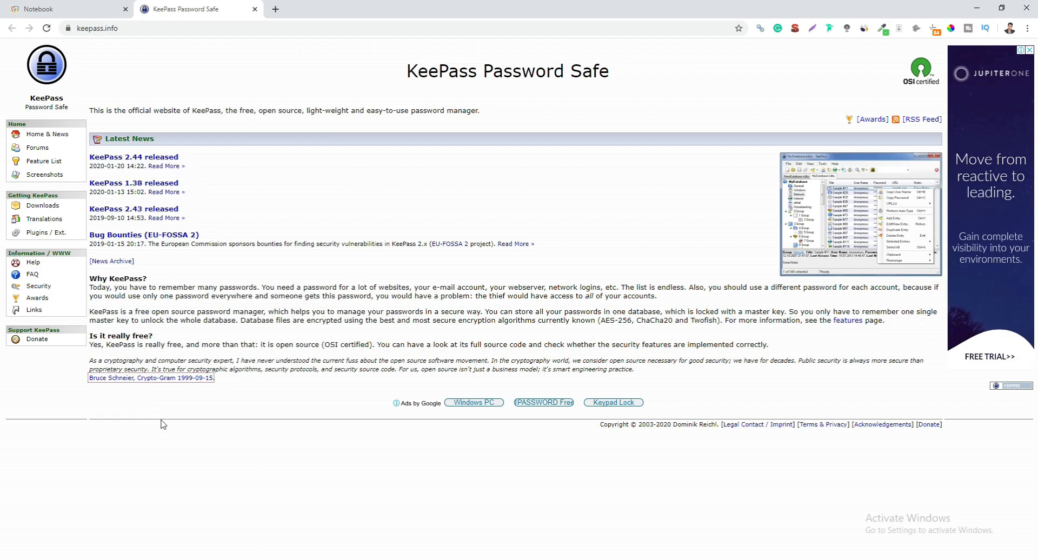
mouse_move(123, 386)
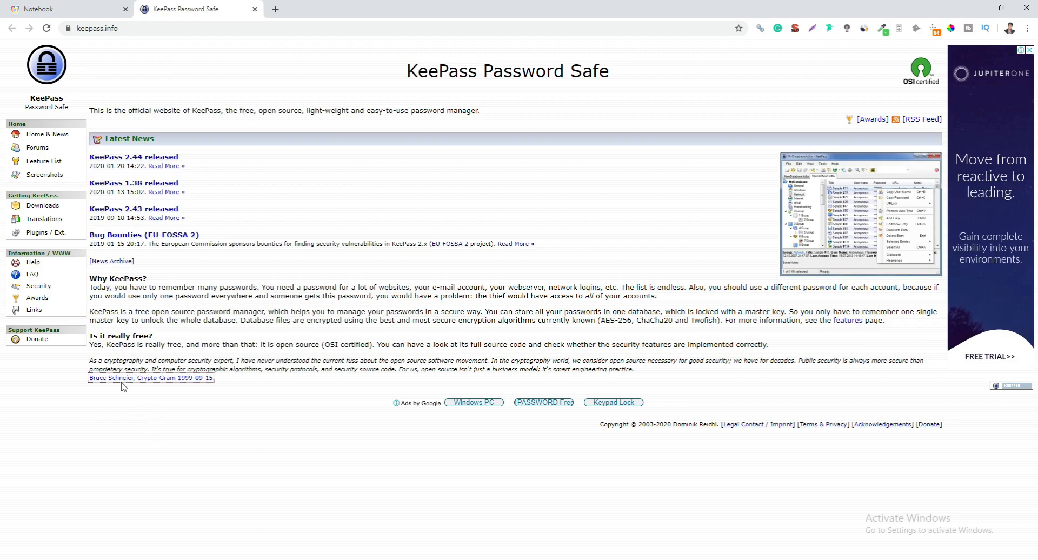
mouse_move(42, 232)
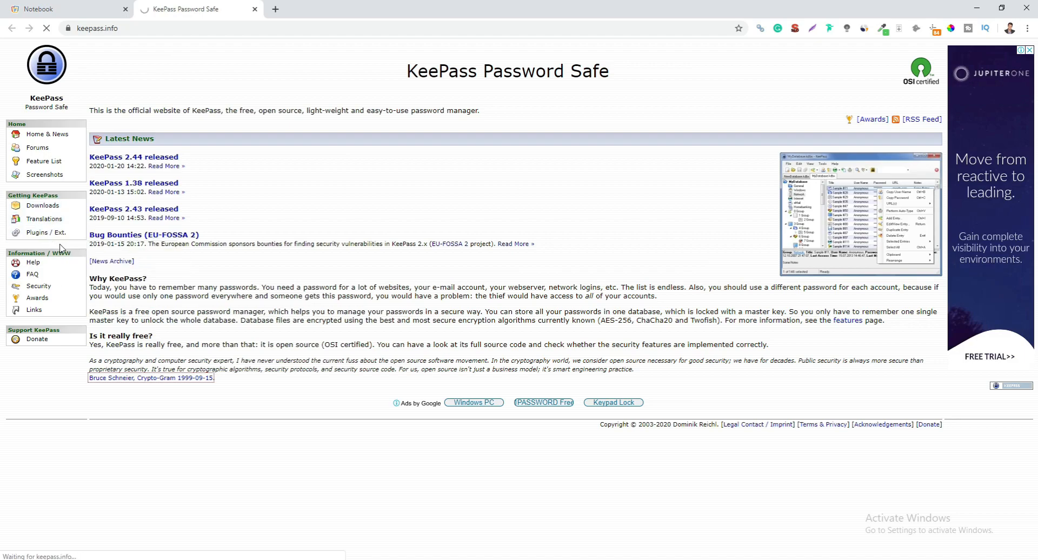
View the KeePass downloads page with the 2.44 and 1.38 installer, portable and port packages.
click(42, 206)
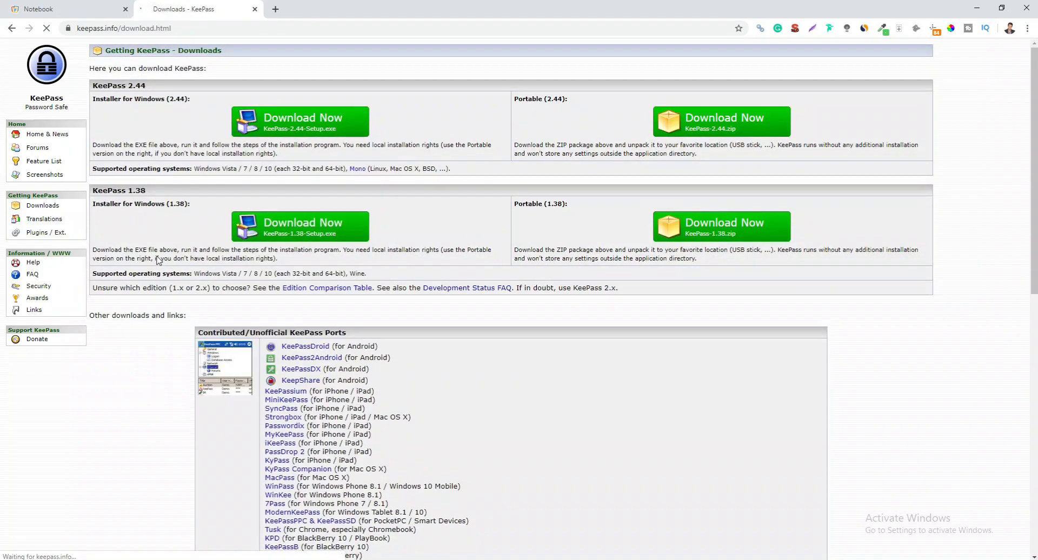
scroll(down, 3)
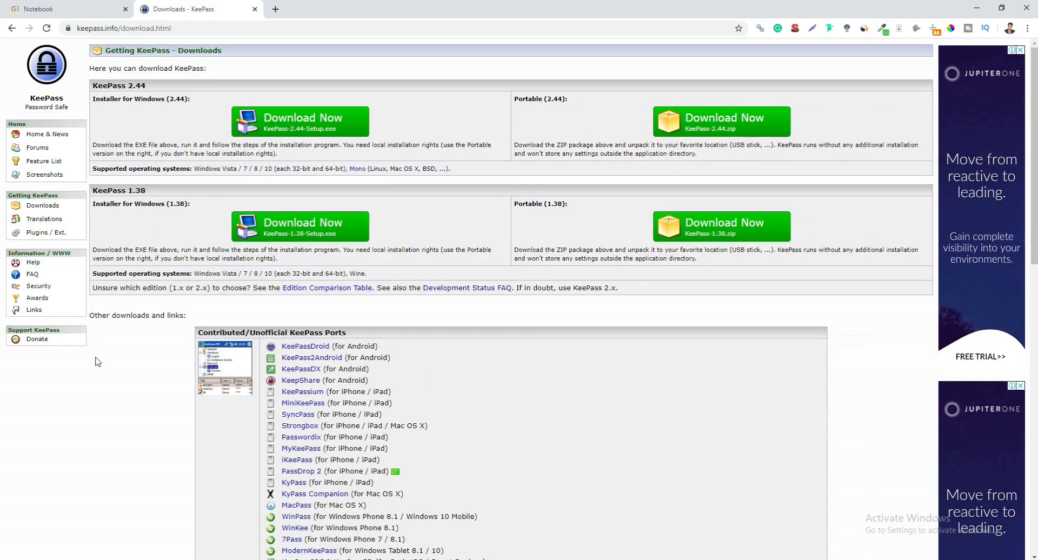
mouse_move(311, 358)
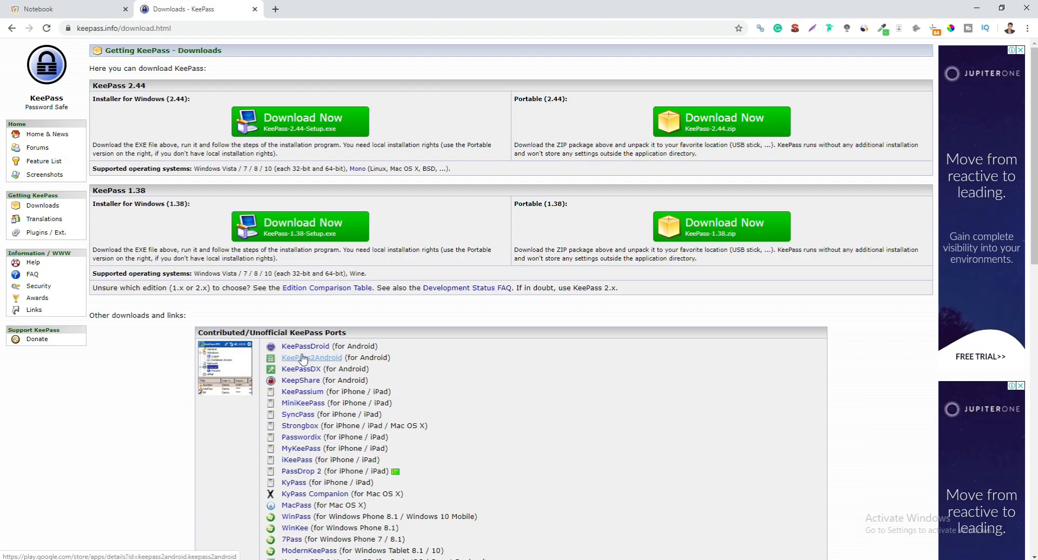
scroll(down, 3)
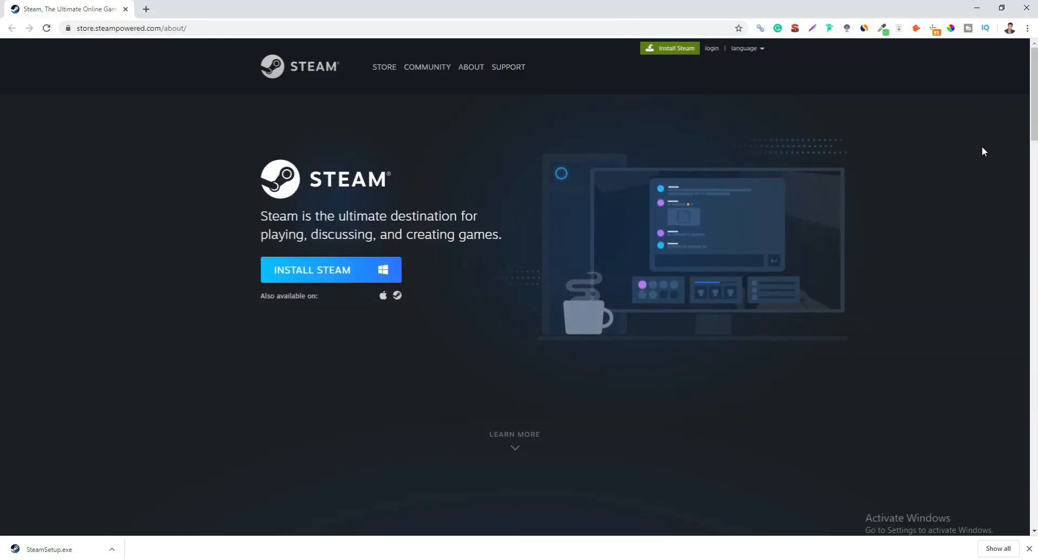
Scroll the Steam About page through community, hardware and Steamworks to the Features grid and footer.
scroll(down, 3)
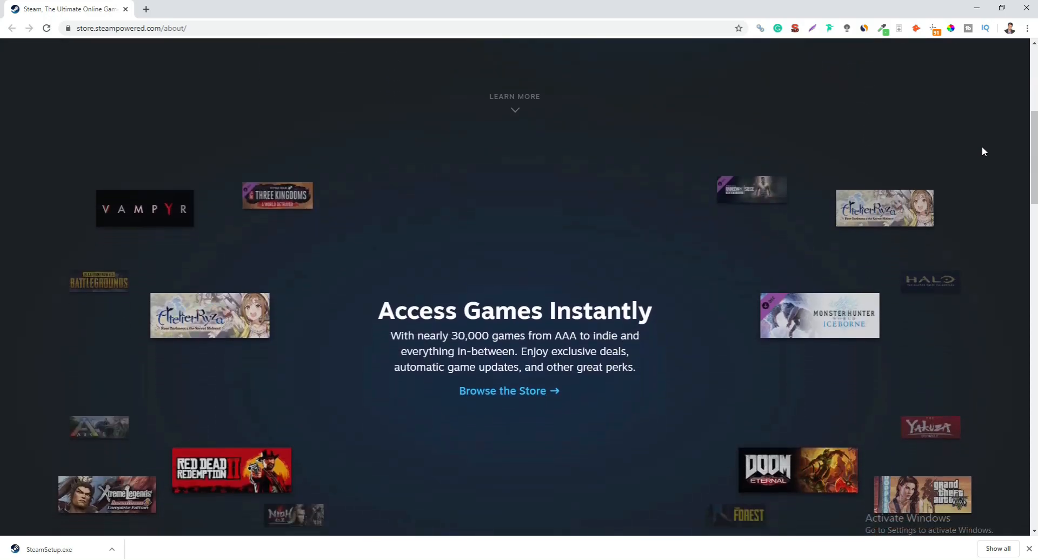
scroll(down, 3)
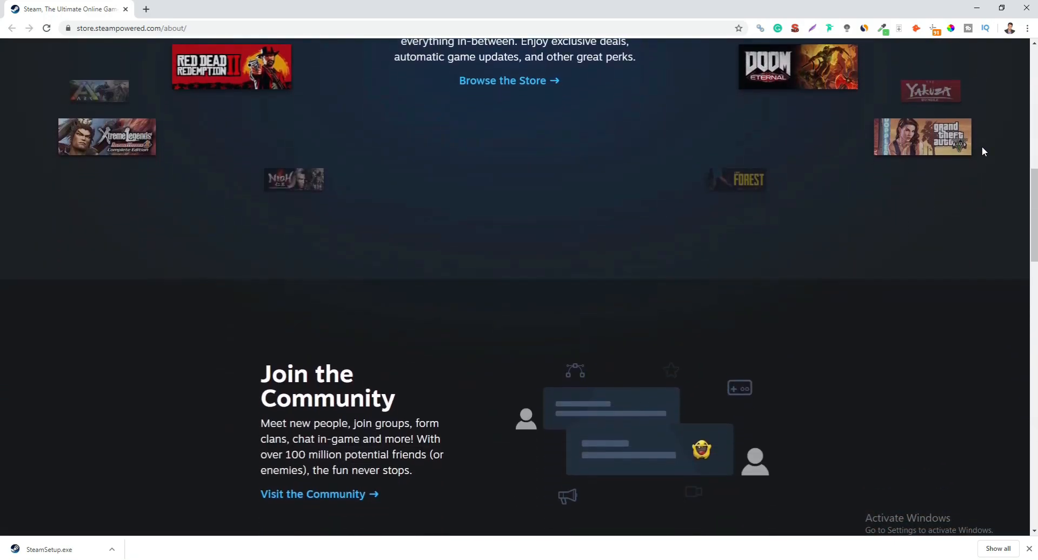
scroll(down, 3)
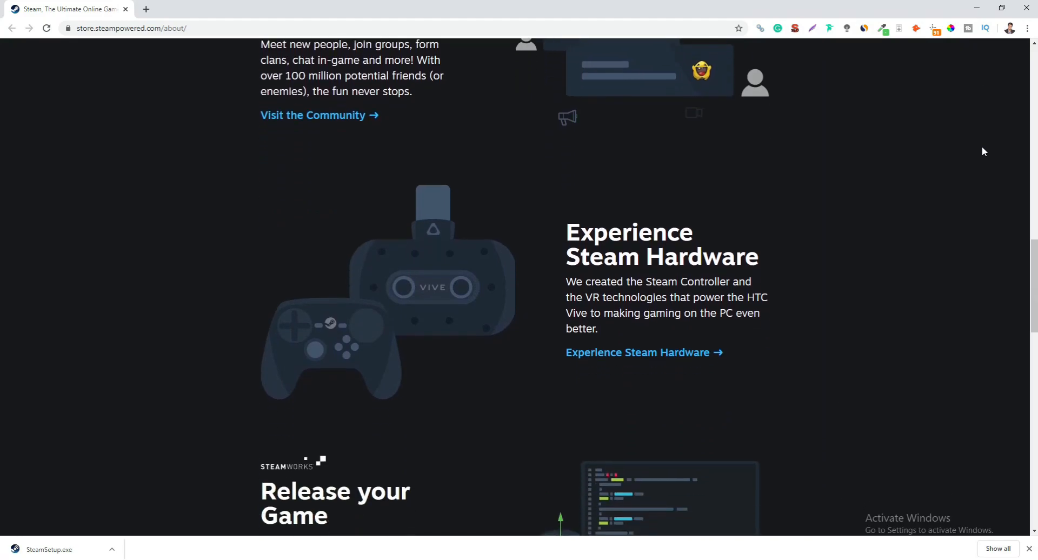
scroll(down, 3)
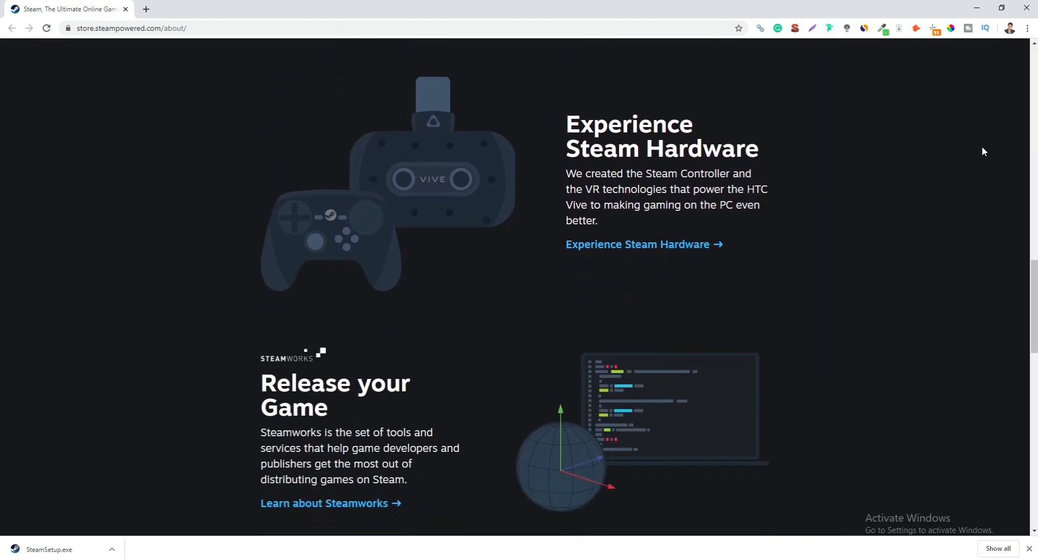
scroll(down, 3)
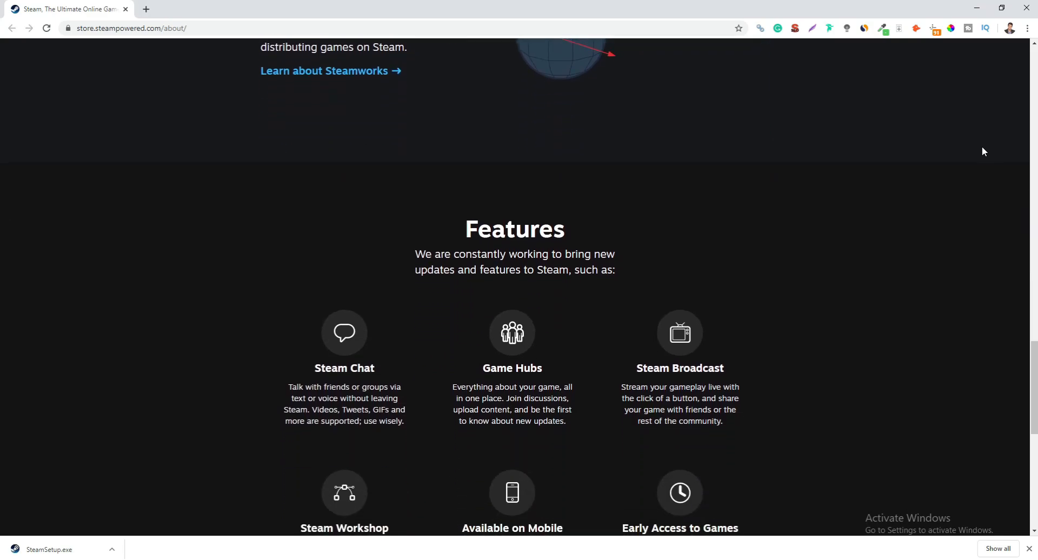
scroll(down, 3)
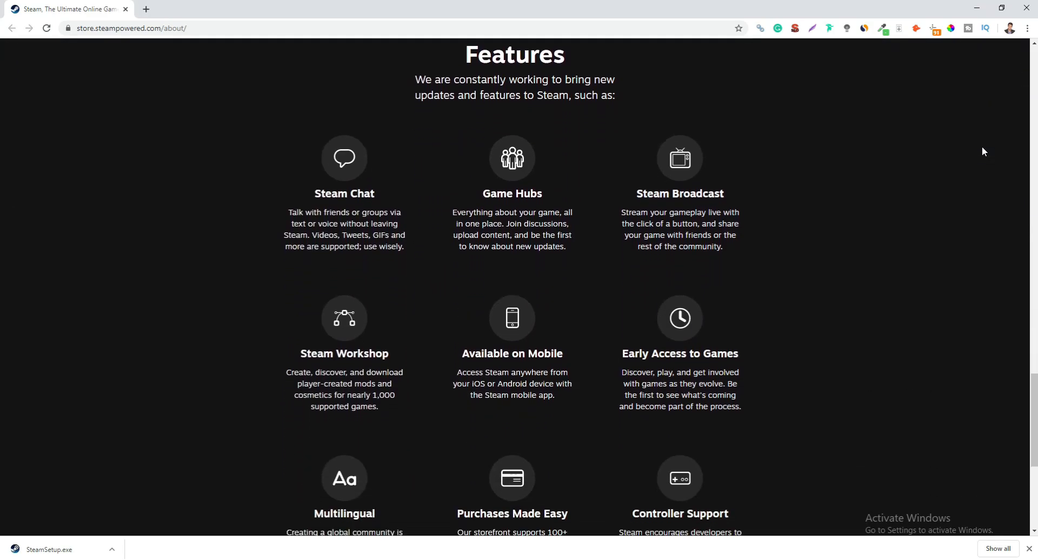
scroll(down, 3)
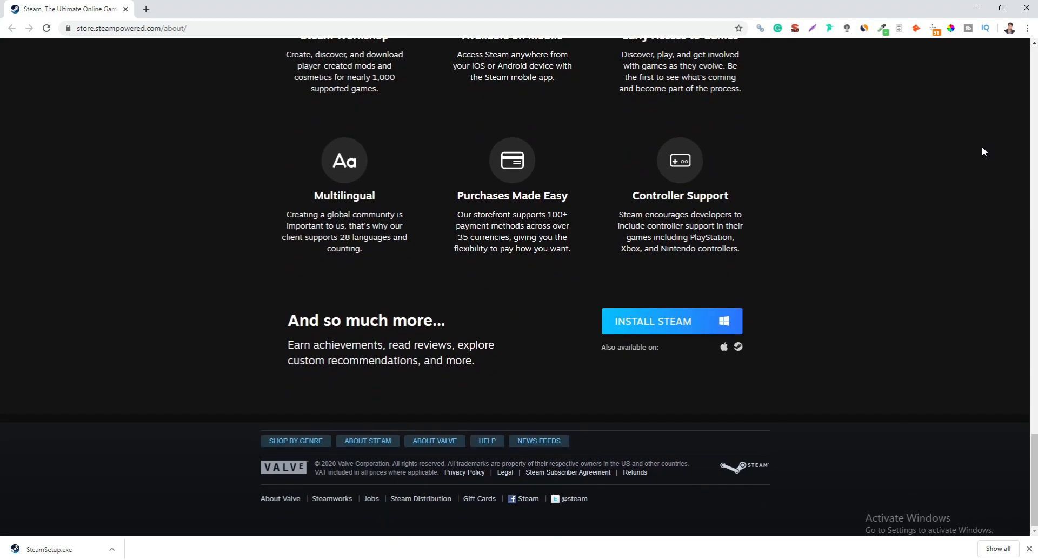
scroll(up, 3)
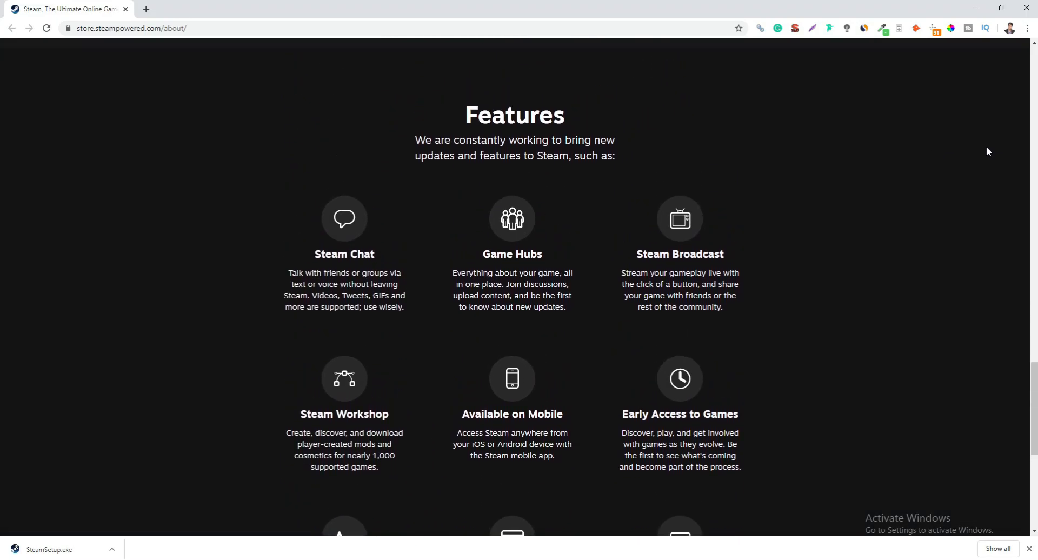
scroll(down, 3)
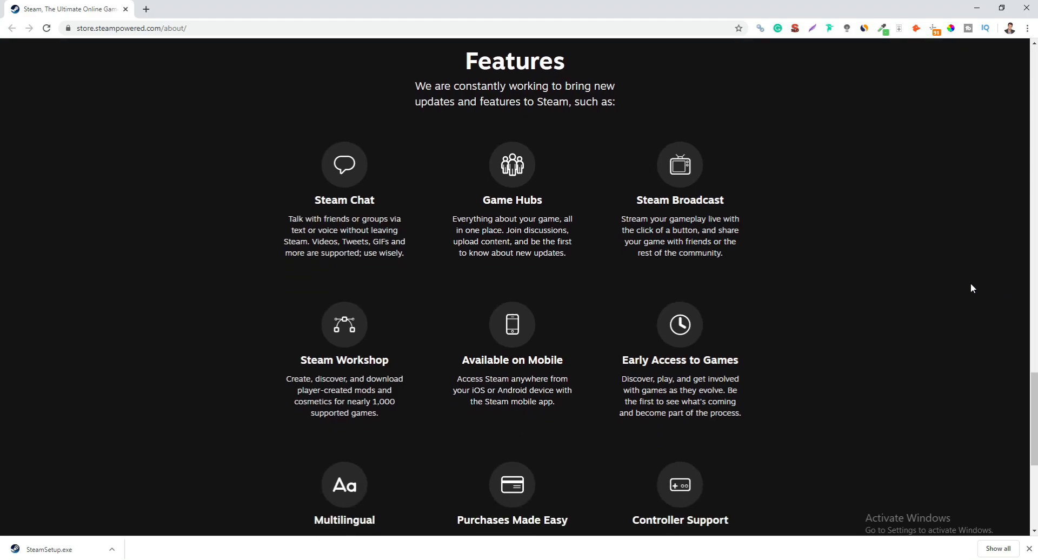
mouse_move(344, 219)
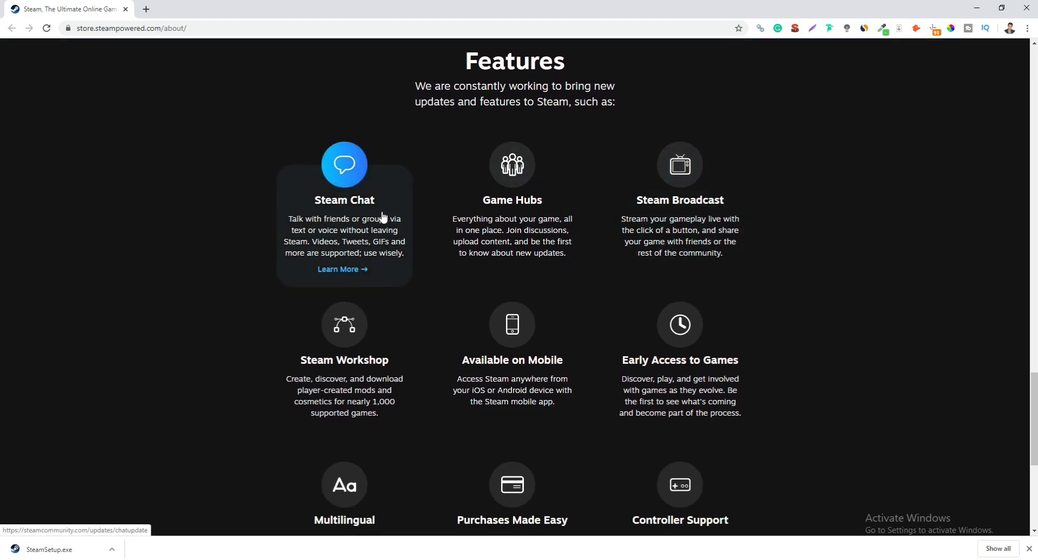
mouse_move(512, 225)
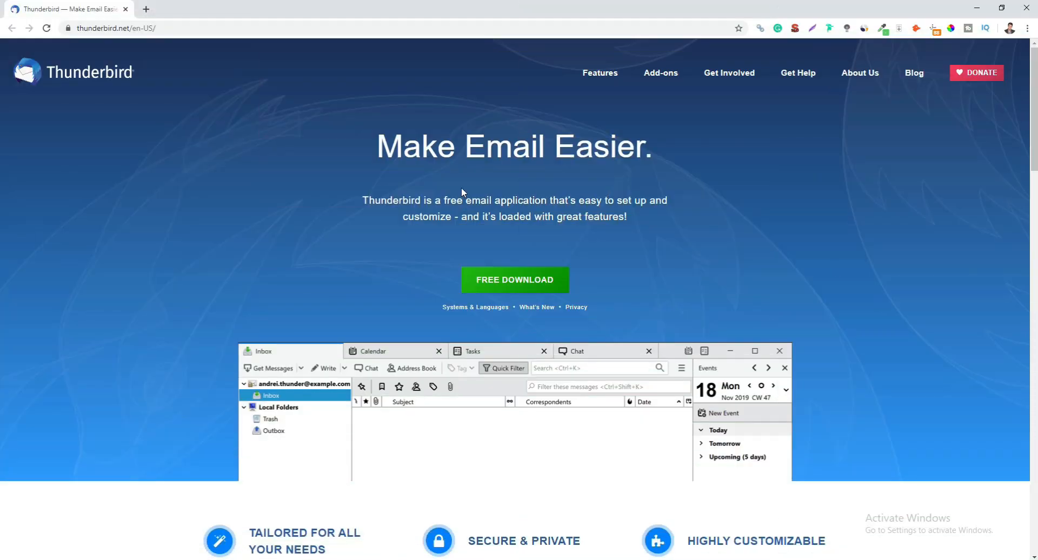
Scroll the Thunderbird home page down through features, blog and calendar sections to the footer.
scroll(down, 3)
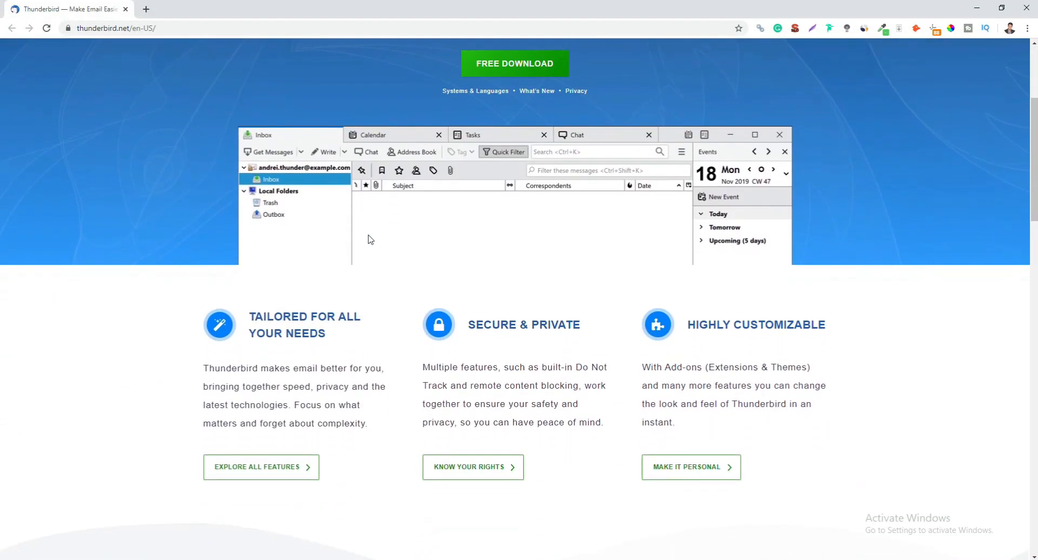
scroll(down, 3)
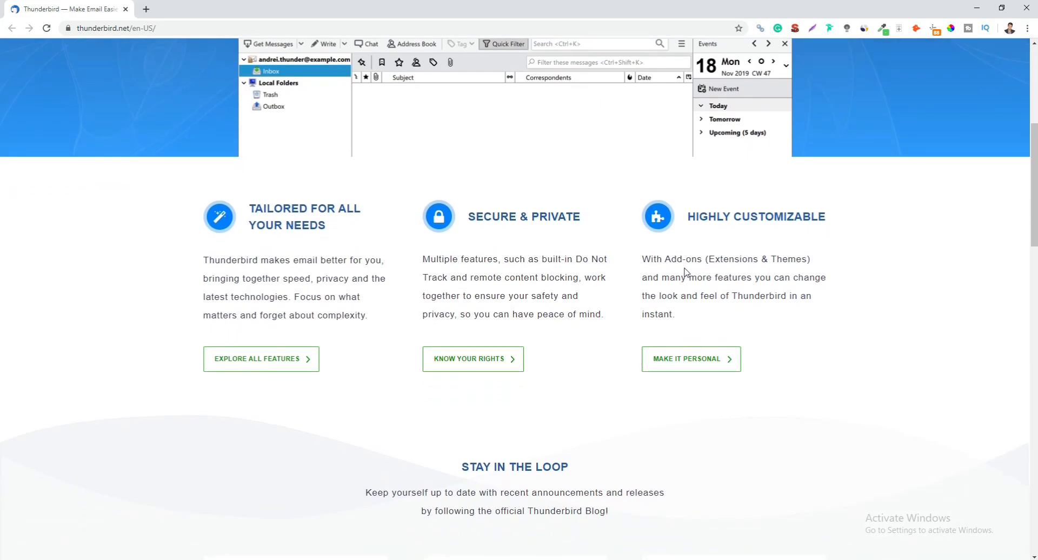
scroll(down, 3)
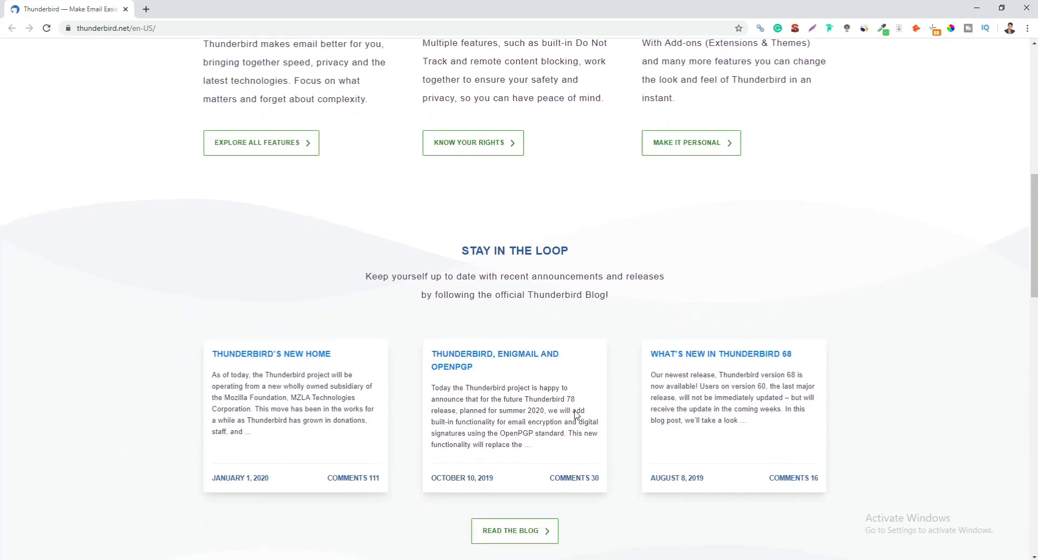
scroll(down, 3)
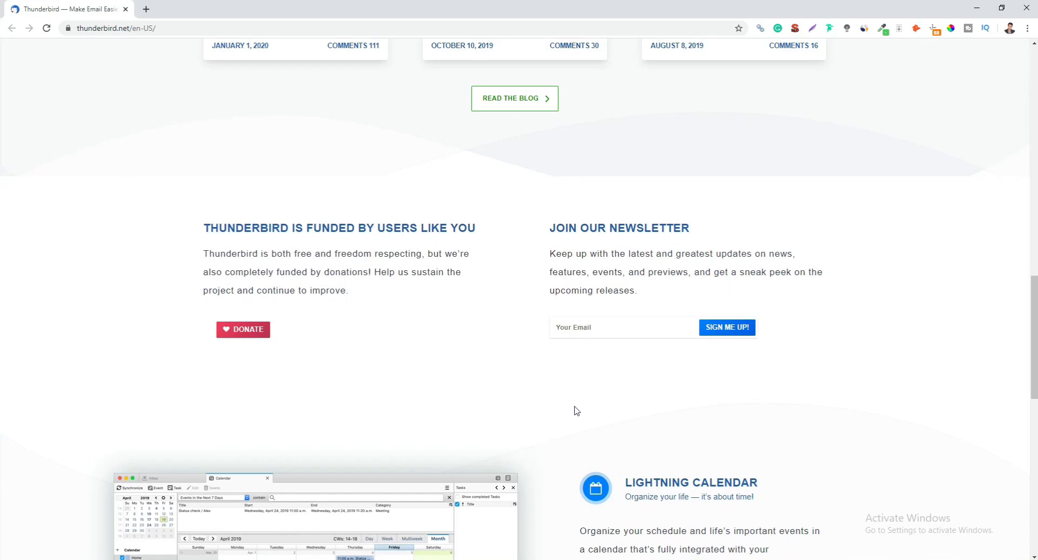
scroll(down, 3)
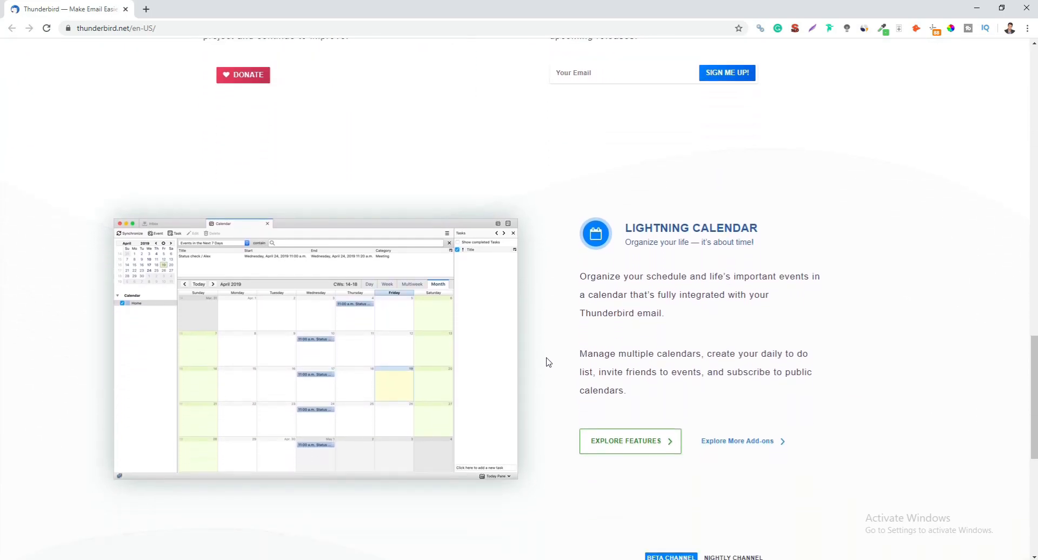
scroll(down, 3)
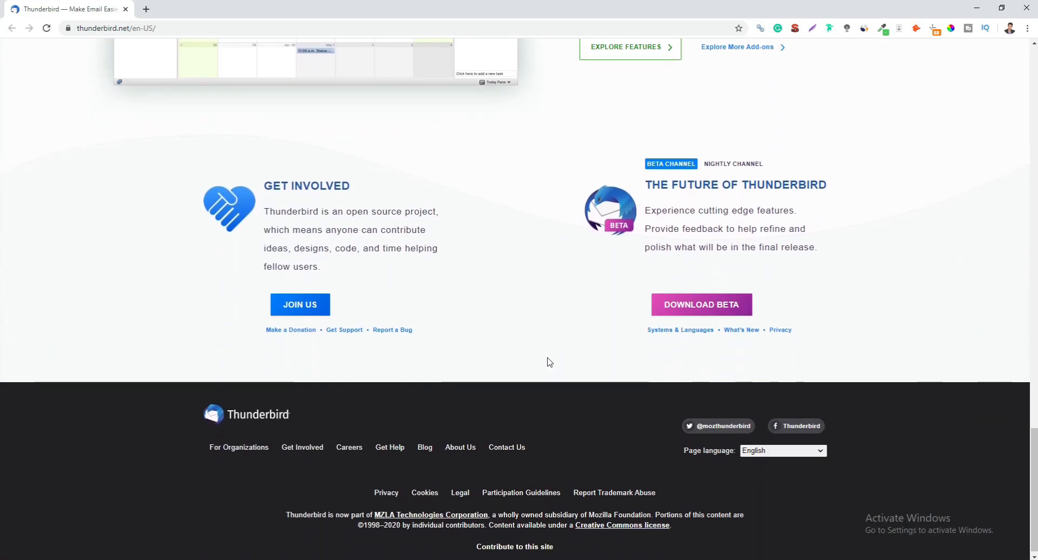
Scroll back up the Thunderbird page and head to the ColorPic page via the address bar.
scroll(up, 3)
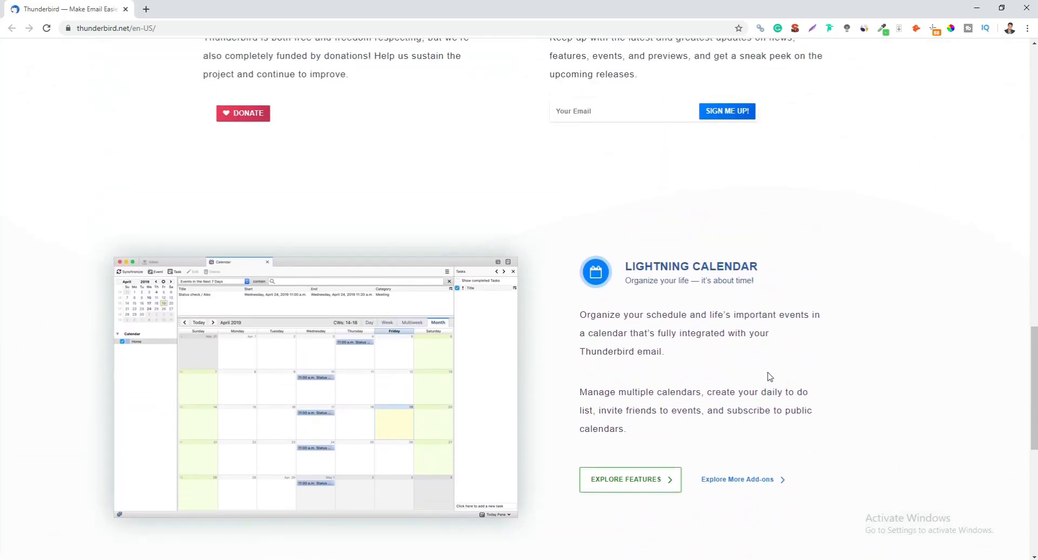
scroll(up, 3)
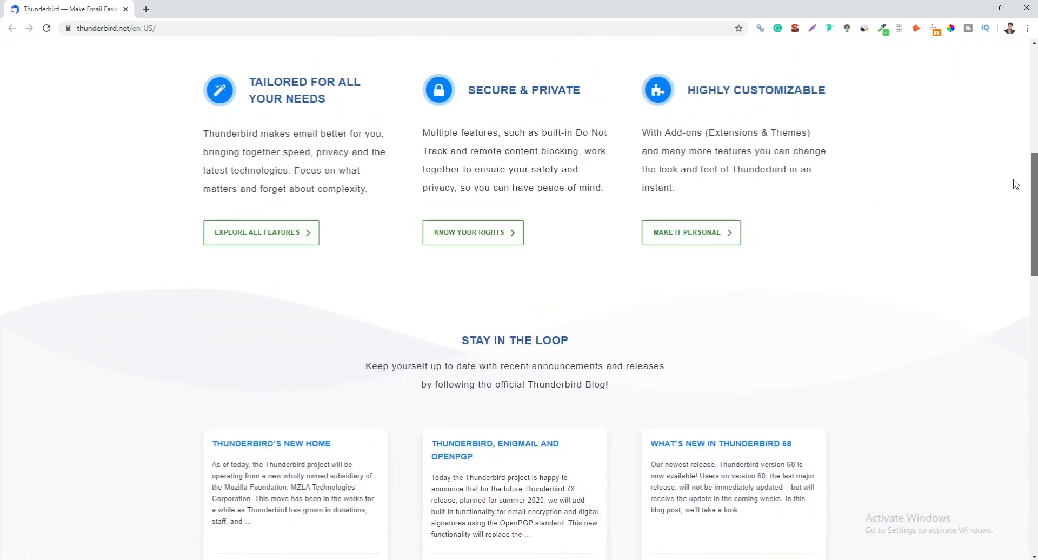
scroll(up, 3)
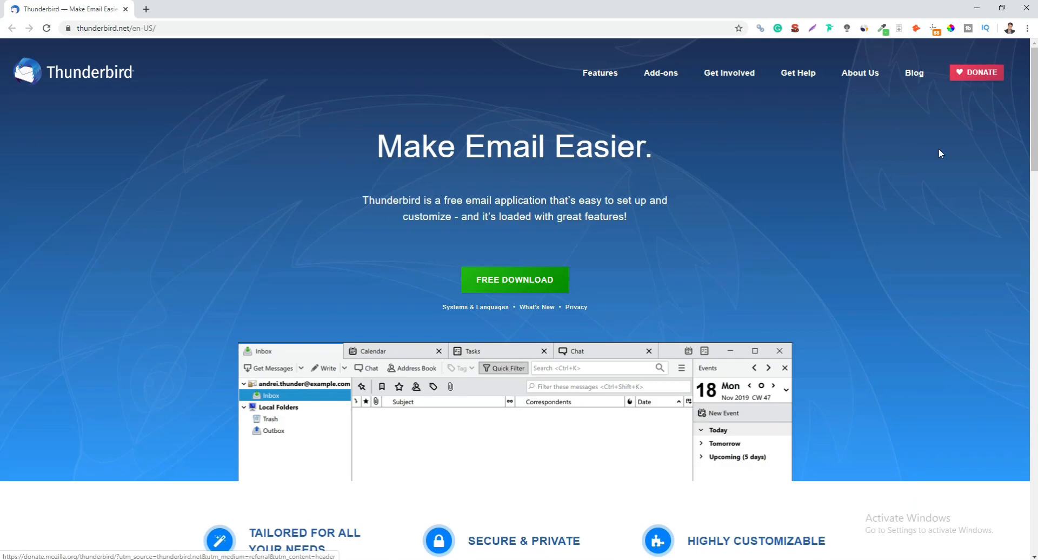
click(660, 72)
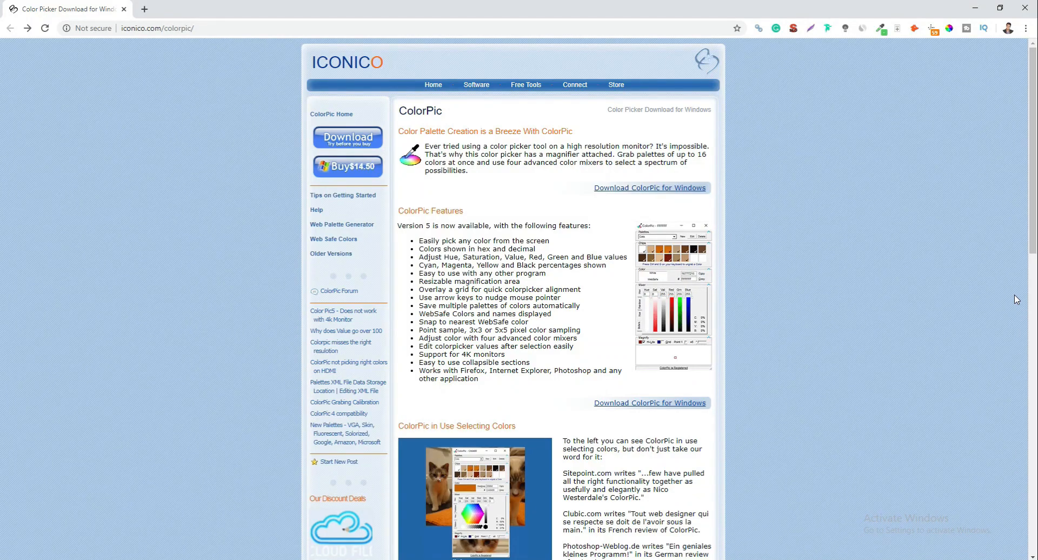
Scroll the ColorPic page down past features, screenshot and reviews to the bottom download links.
scroll(down, 3)
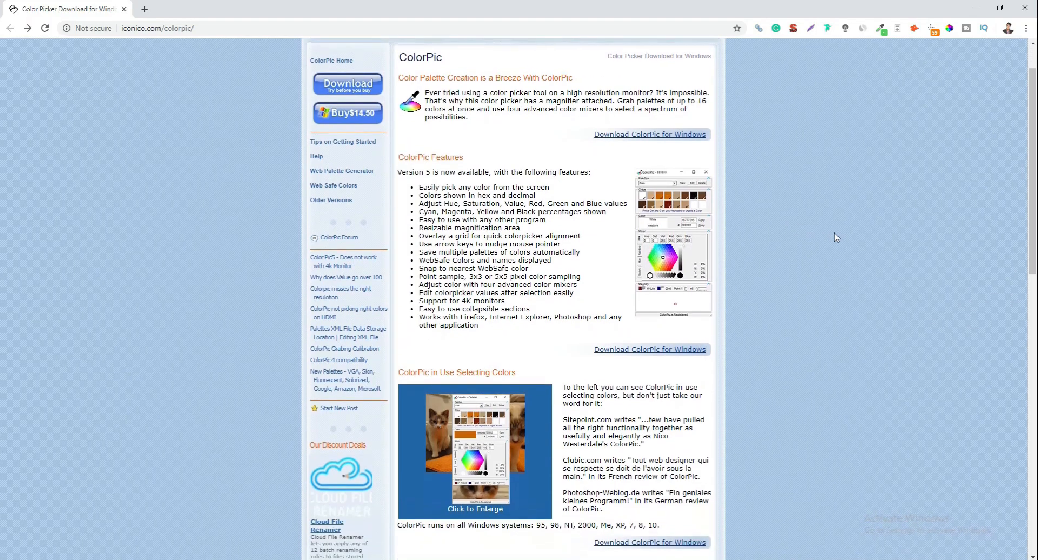
scroll(down, 3)
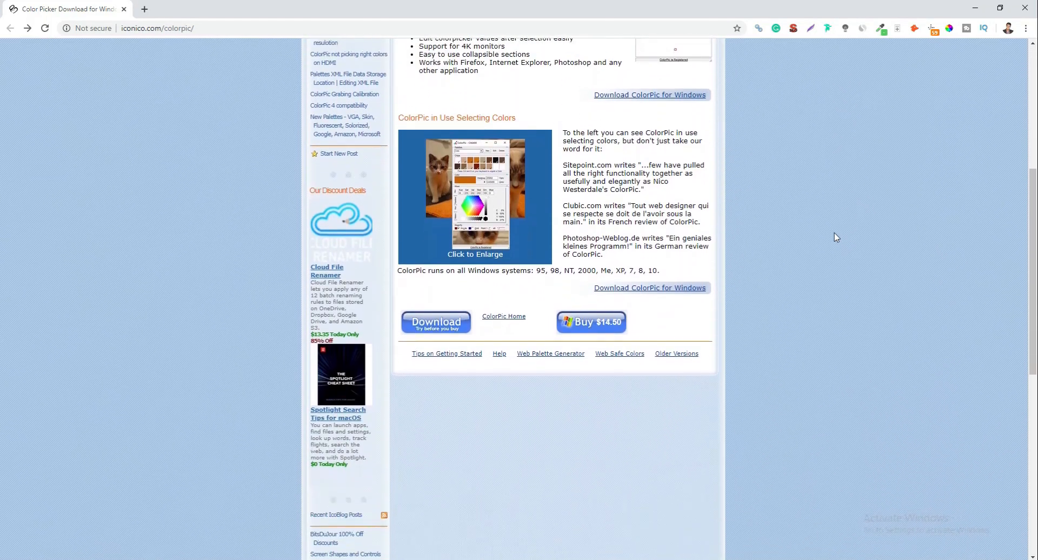
scroll(down, 3)
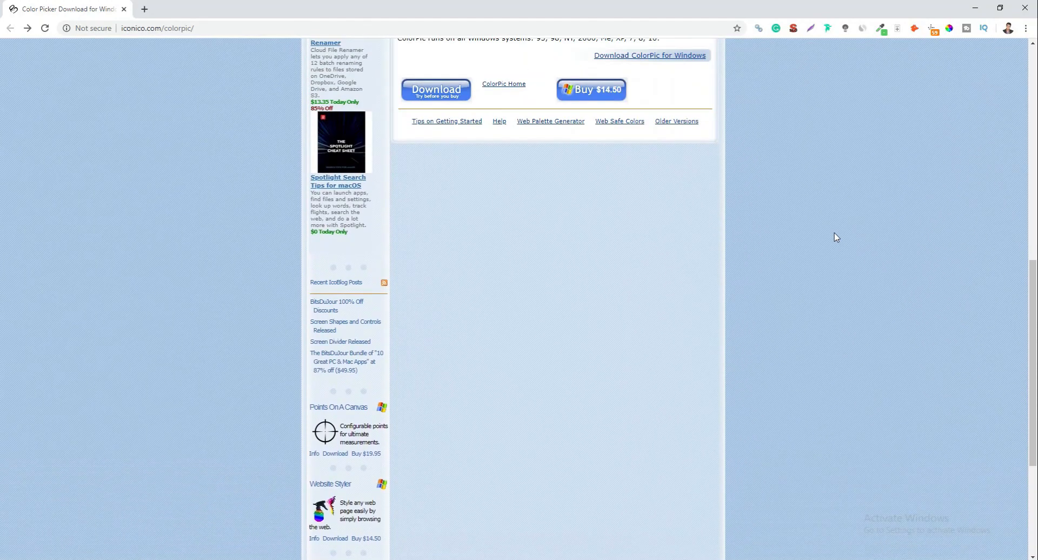